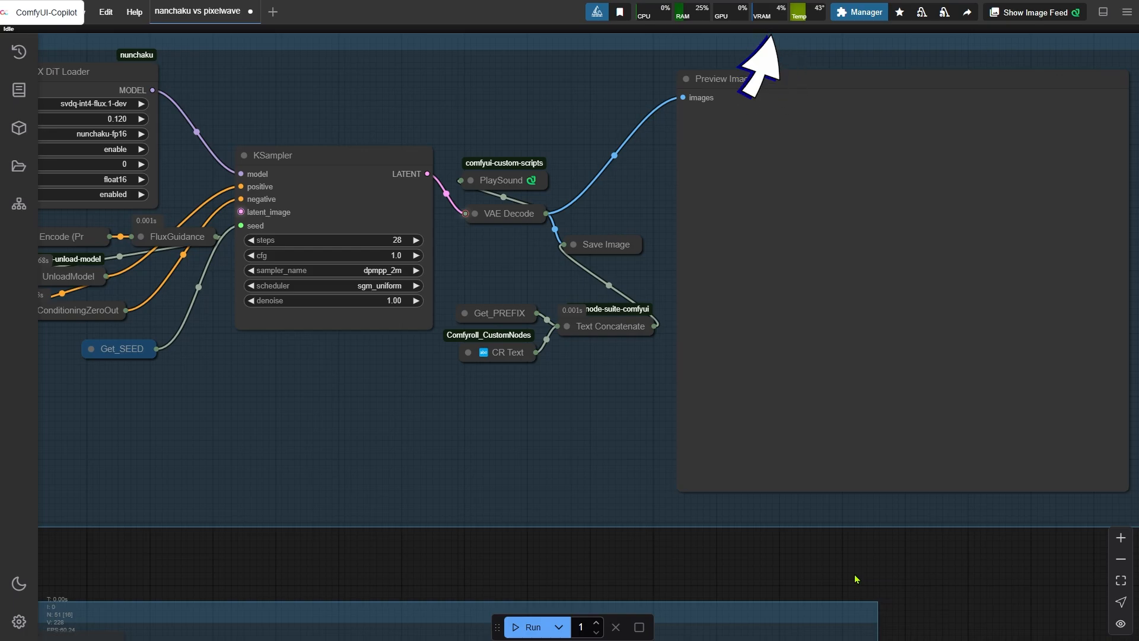
Run the Nunchaku FLUX workflow to generate the 1024×1024 snowy forest portrait.
click(533, 627)
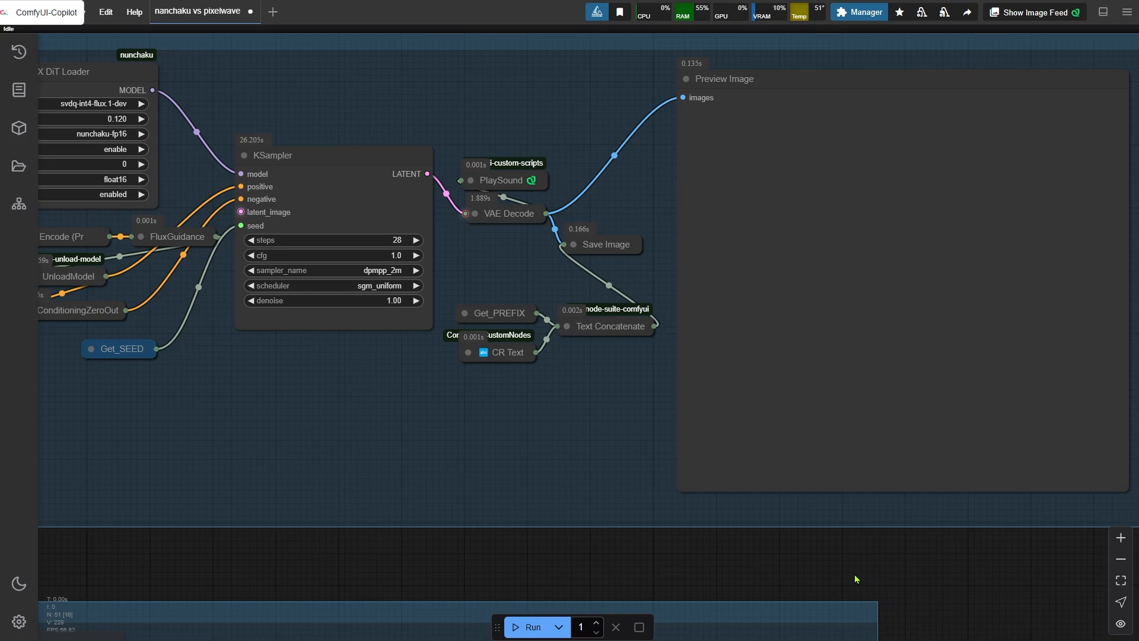
click(532, 626)
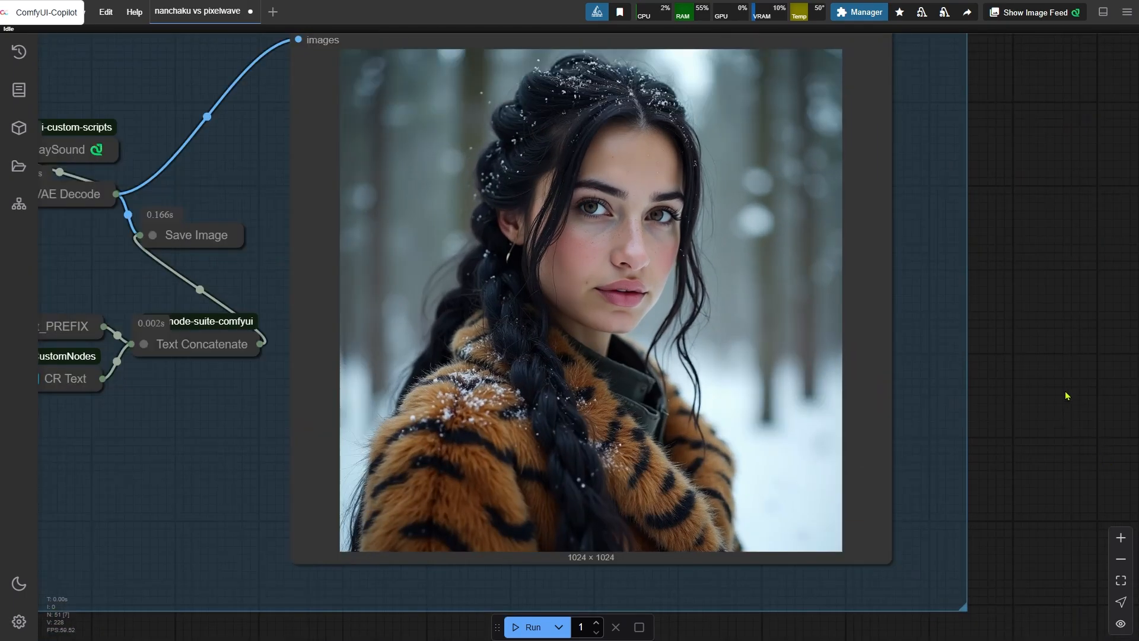
Zoom in to inspect the snowy portrait, then frame the whole Nunchaku group.
scroll(up, 3)
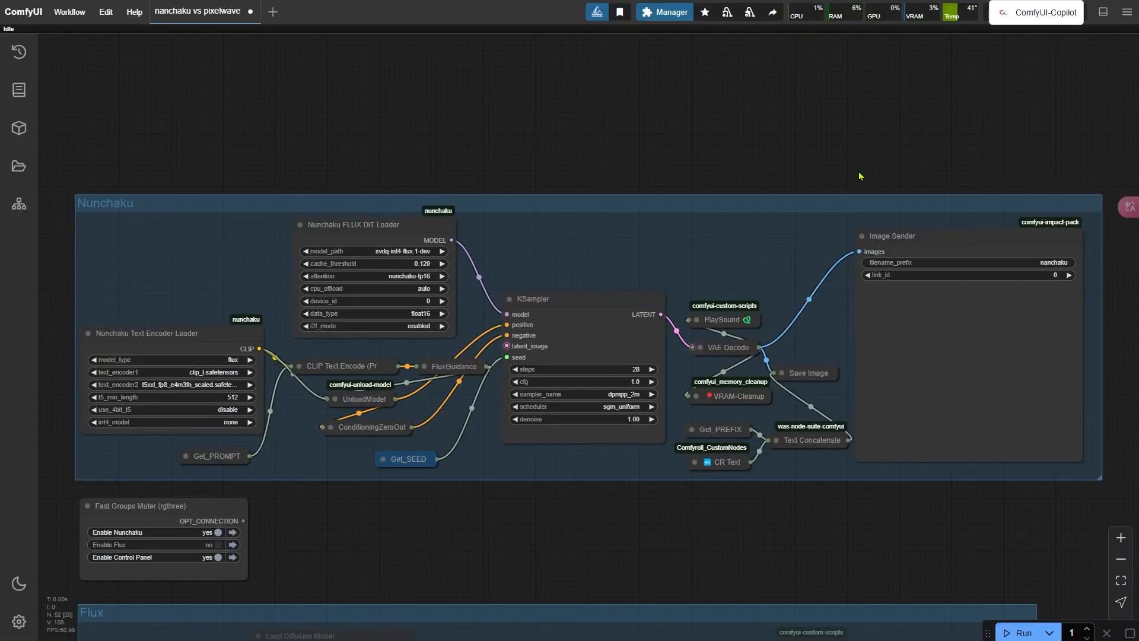
Queue a new Nunchaku run and open the ComfyUI-nunchaku GitHub repository.
click(1023, 633)
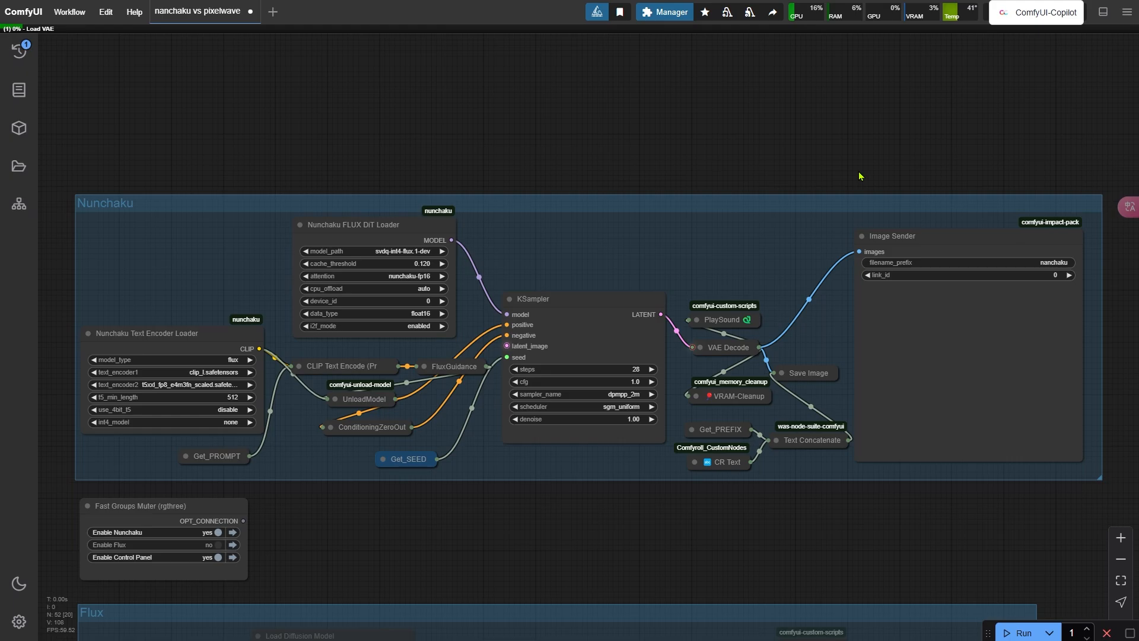
mouse_move(633, 178)
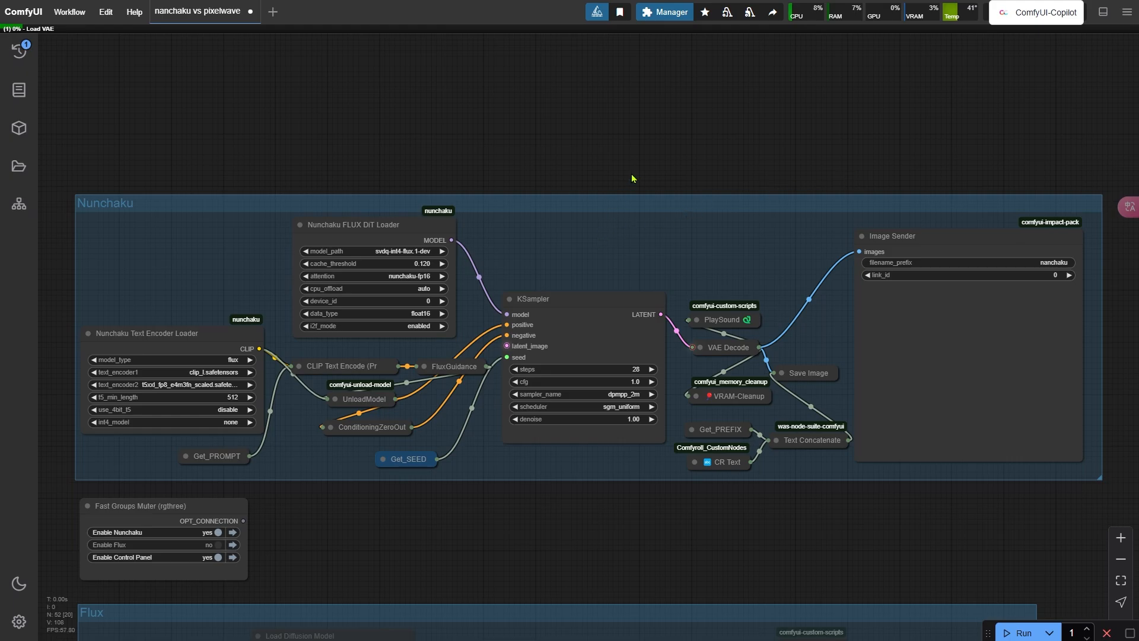
click(147, 333)
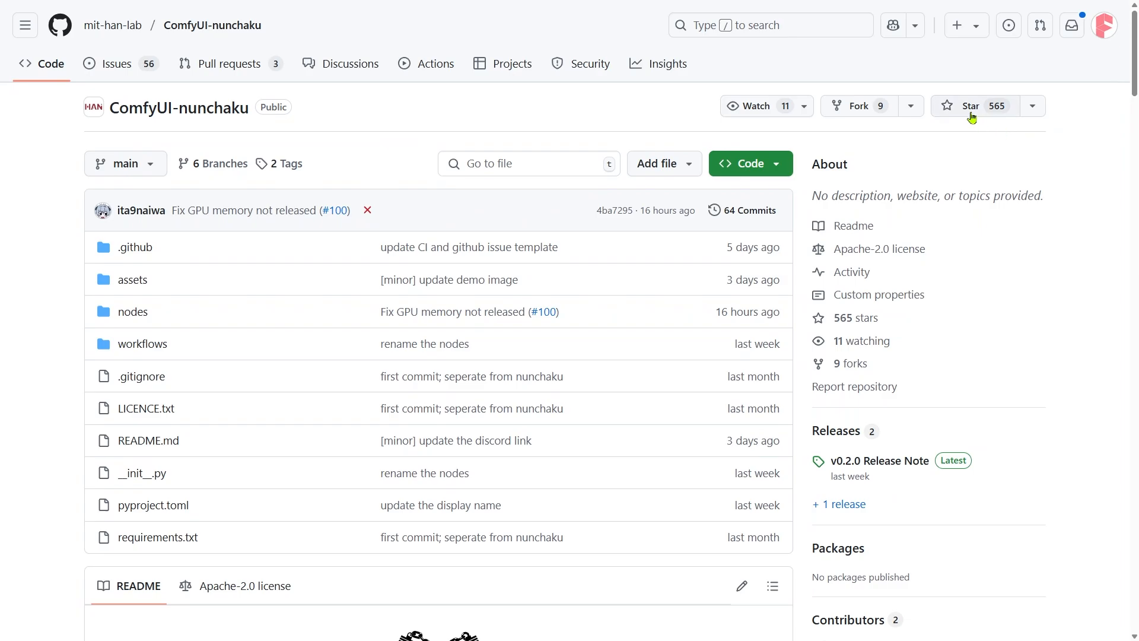
Browse the mit-han-lab/ComfyUI-nunchaku repository's files and releases.
click(971, 106)
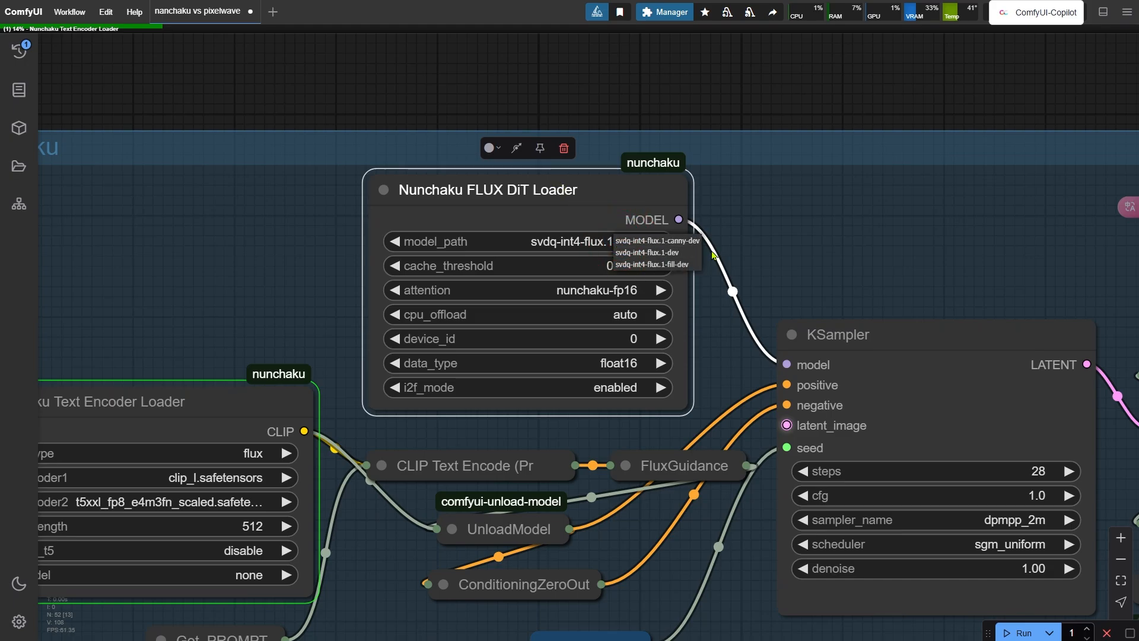
mouse_move(709, 261)
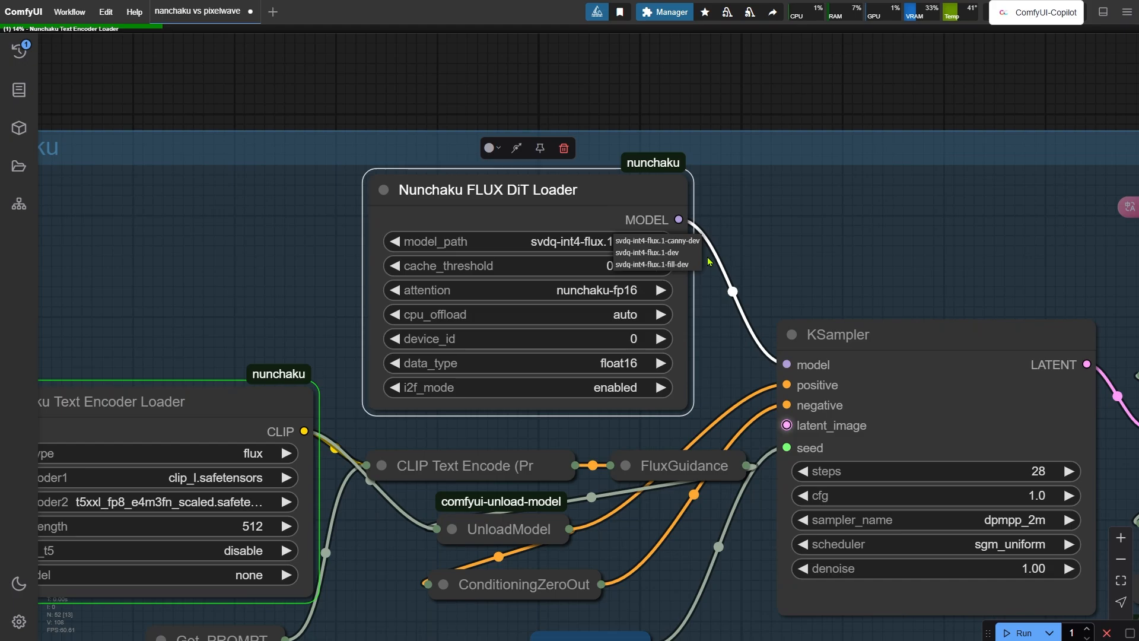
Leave the DiT loader on svdq-int4-flux.1-dev and confirm cache threshold 0.12.
click(656, 252)
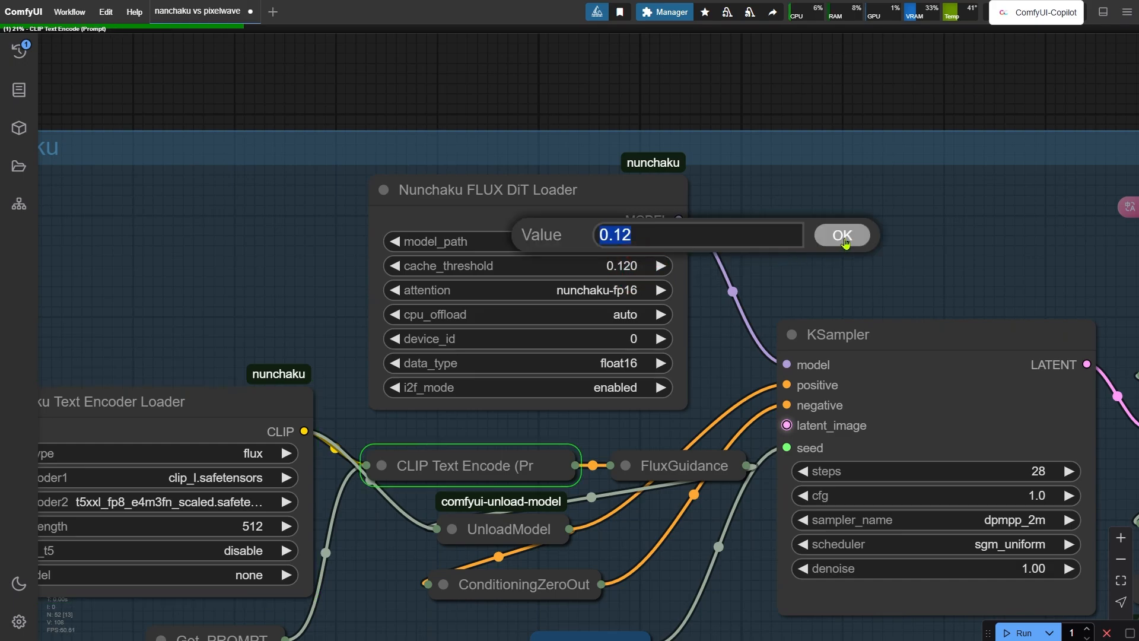
click(842, 234)
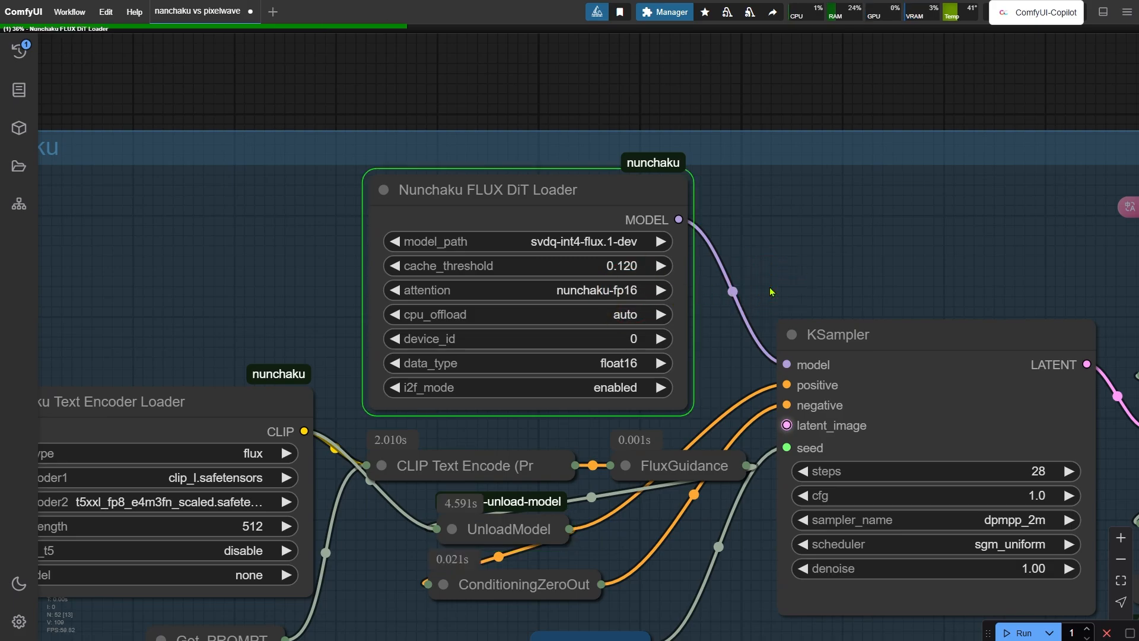
mouse_move(636, 316)
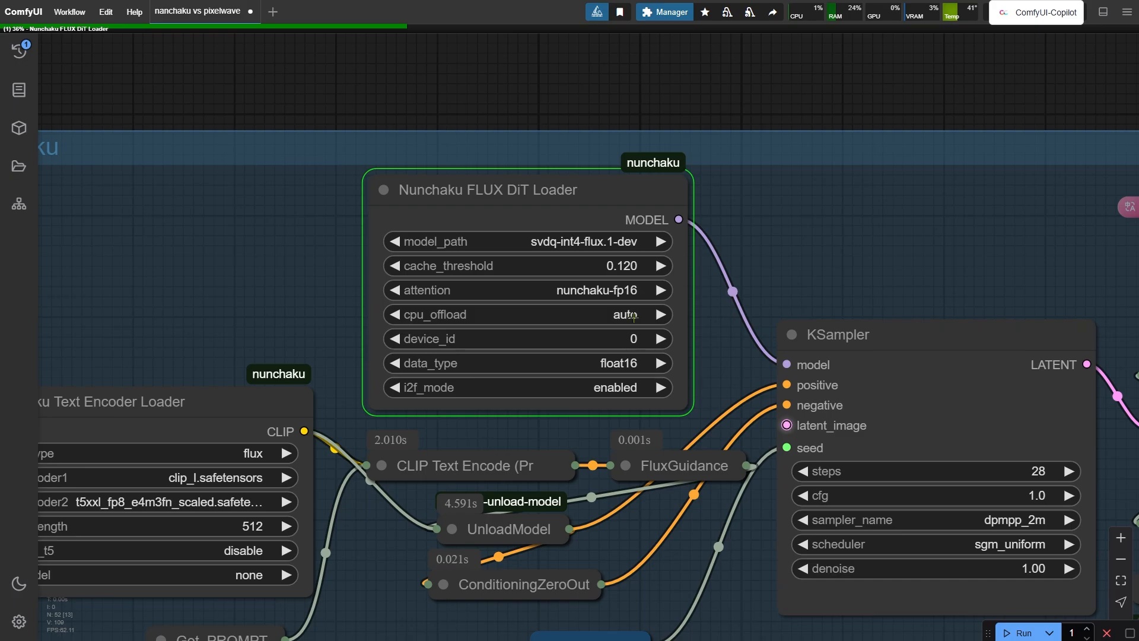
mouse_move(780, 300)
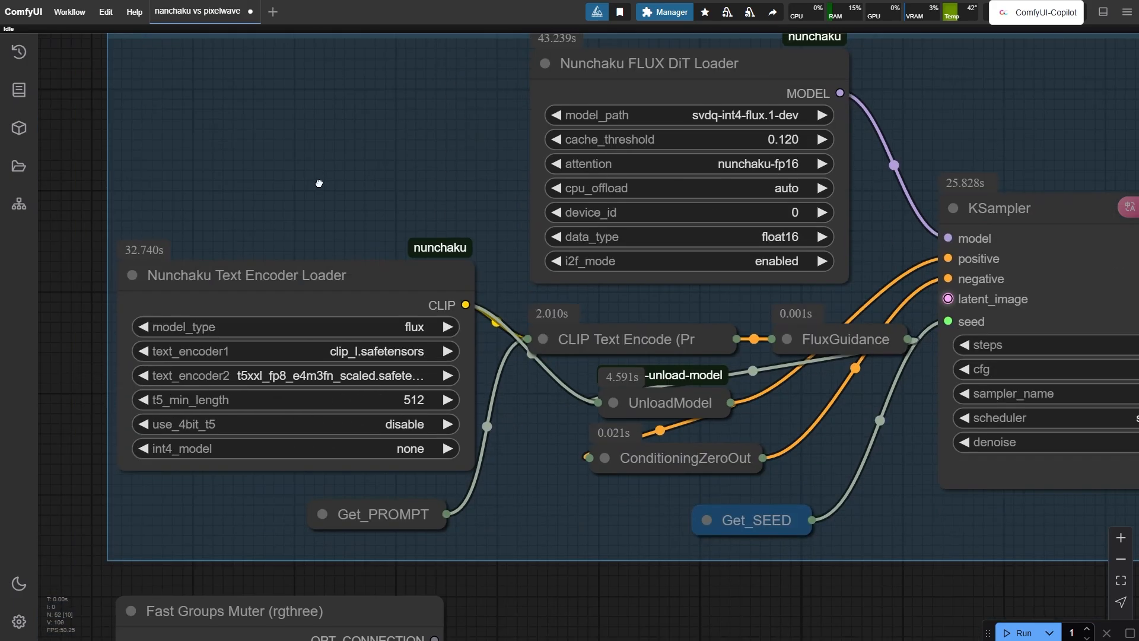
click(246, 275)
text(d)
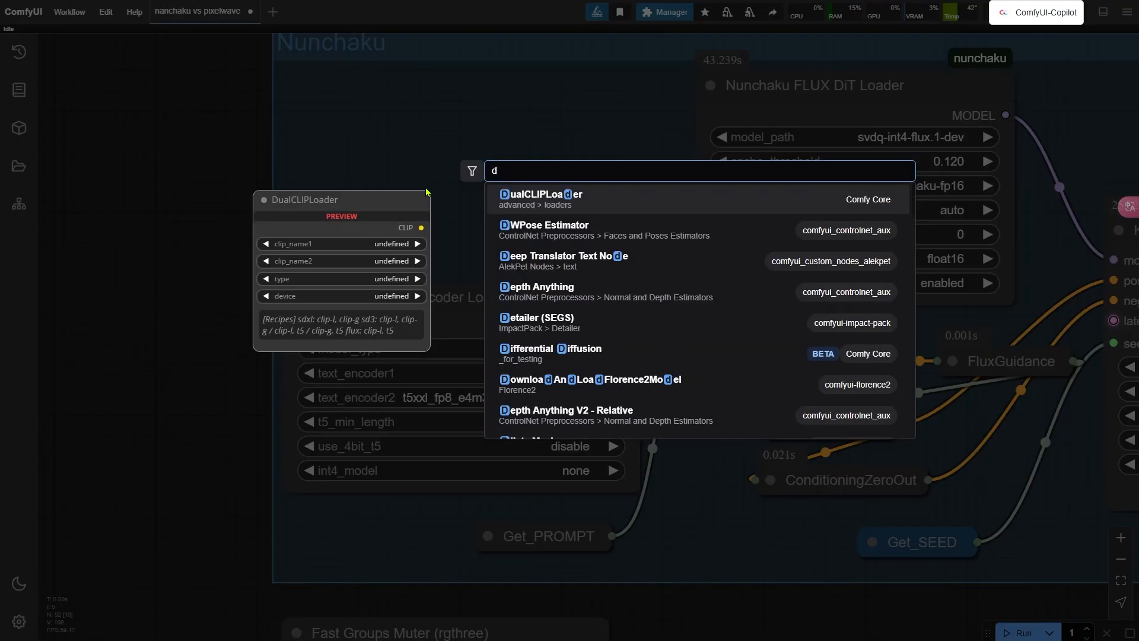
text(ual)
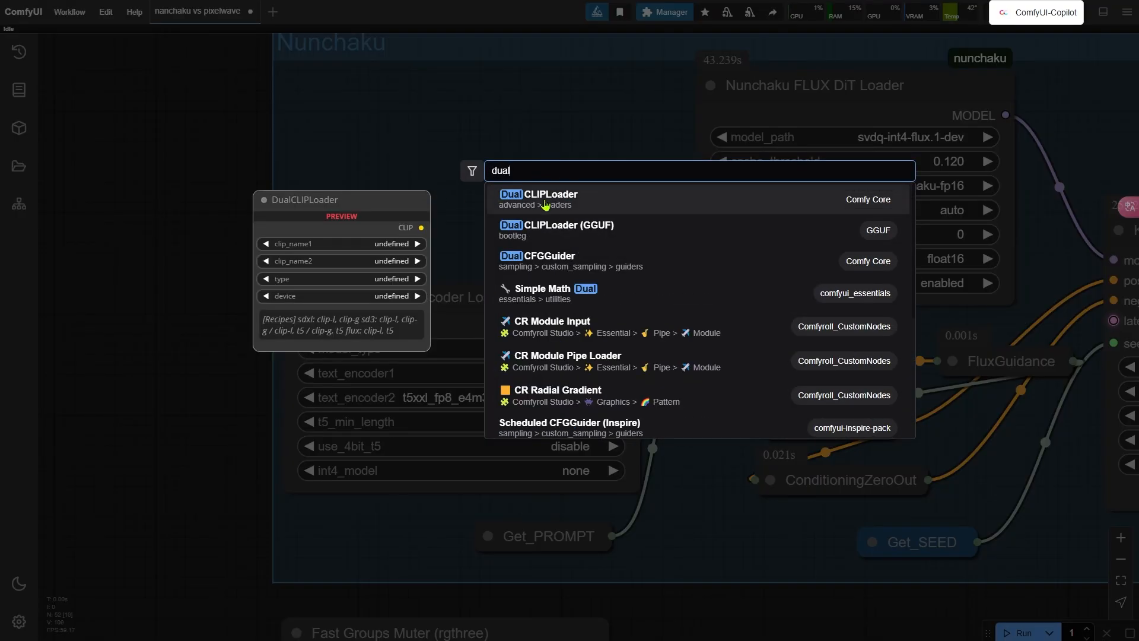
mouse_move(562, 203)
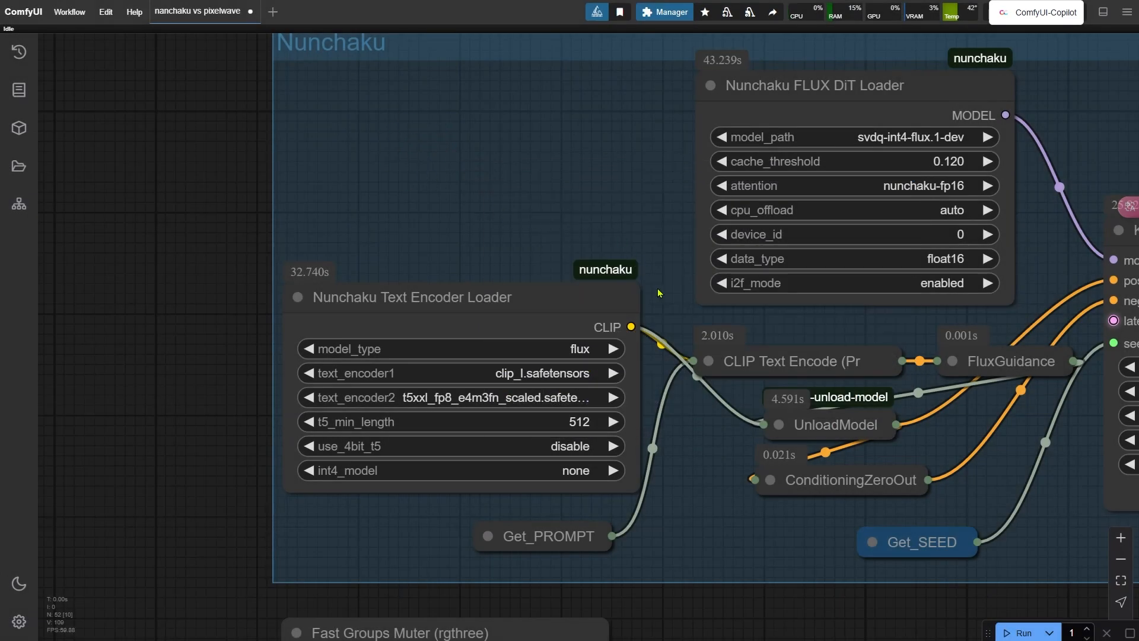
mouse_move(668, 304)
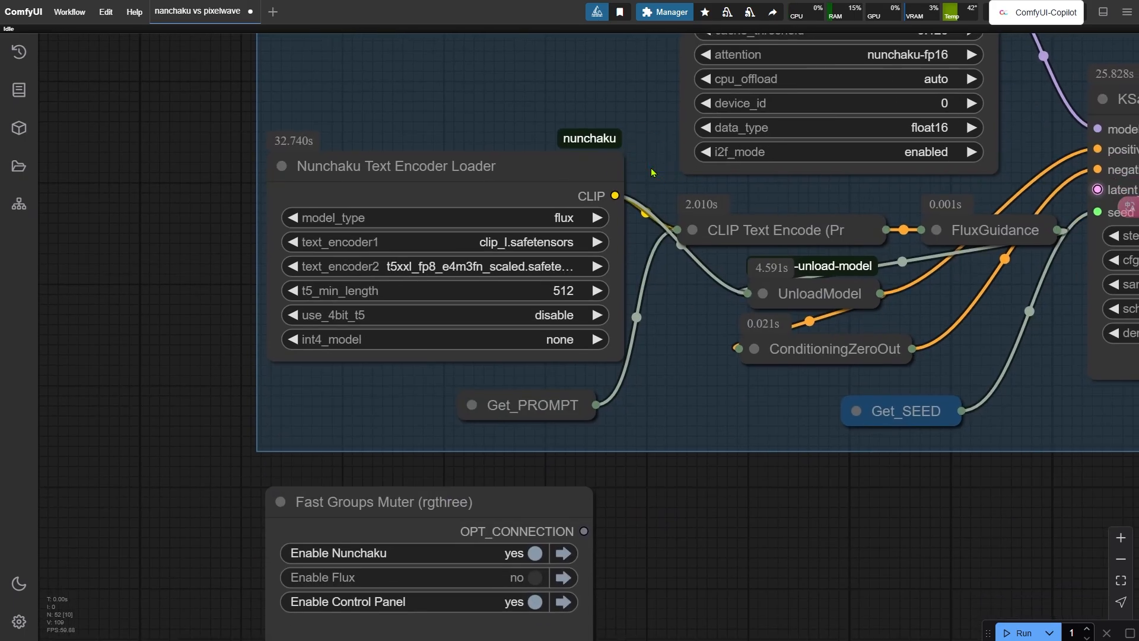
click(472, 267)
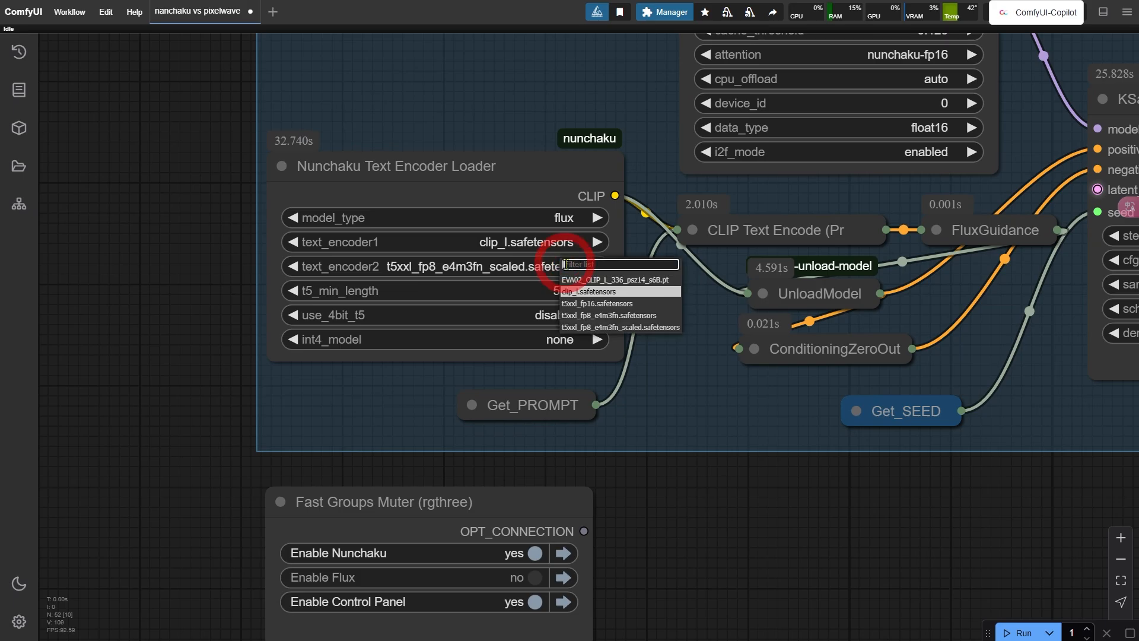
mouse_move(646, 333)
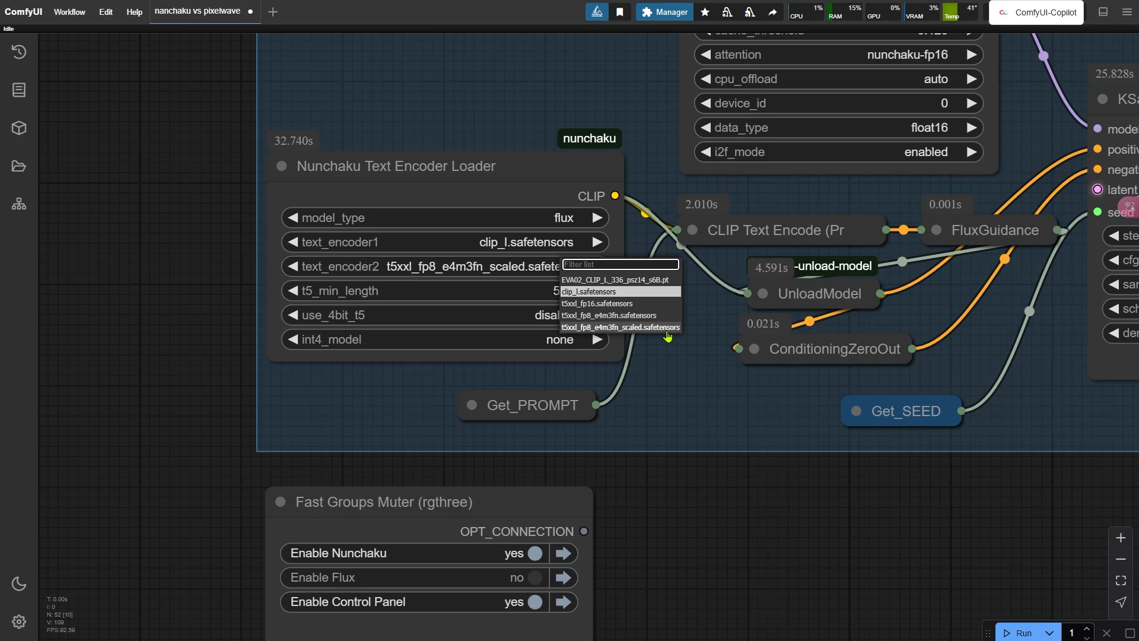
click(620, 327)
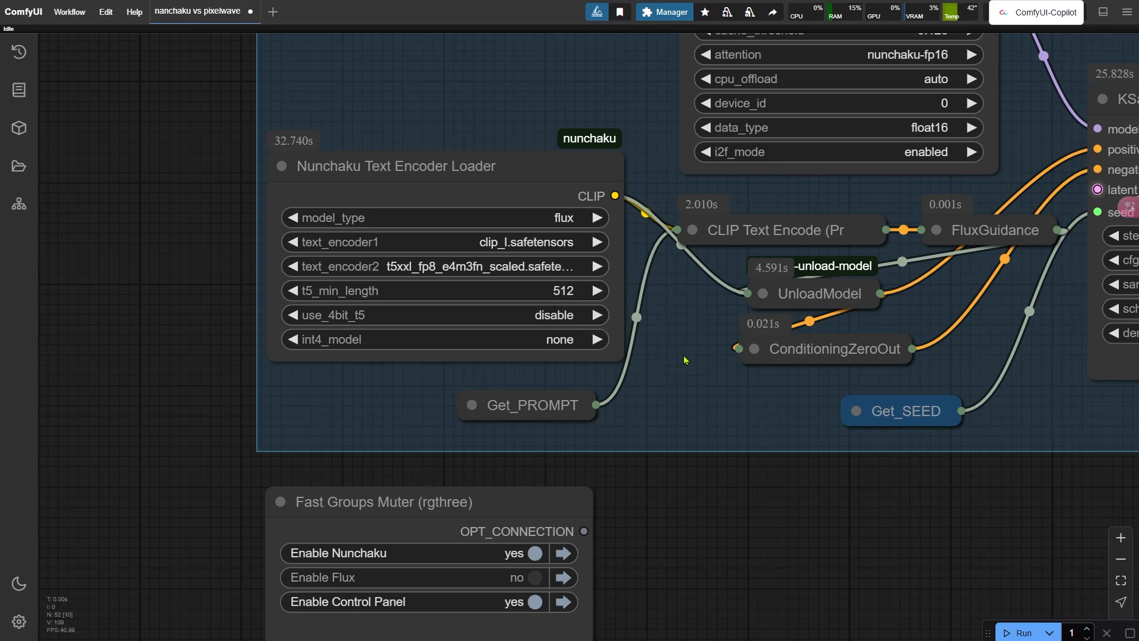
mouse_move(844, 465)
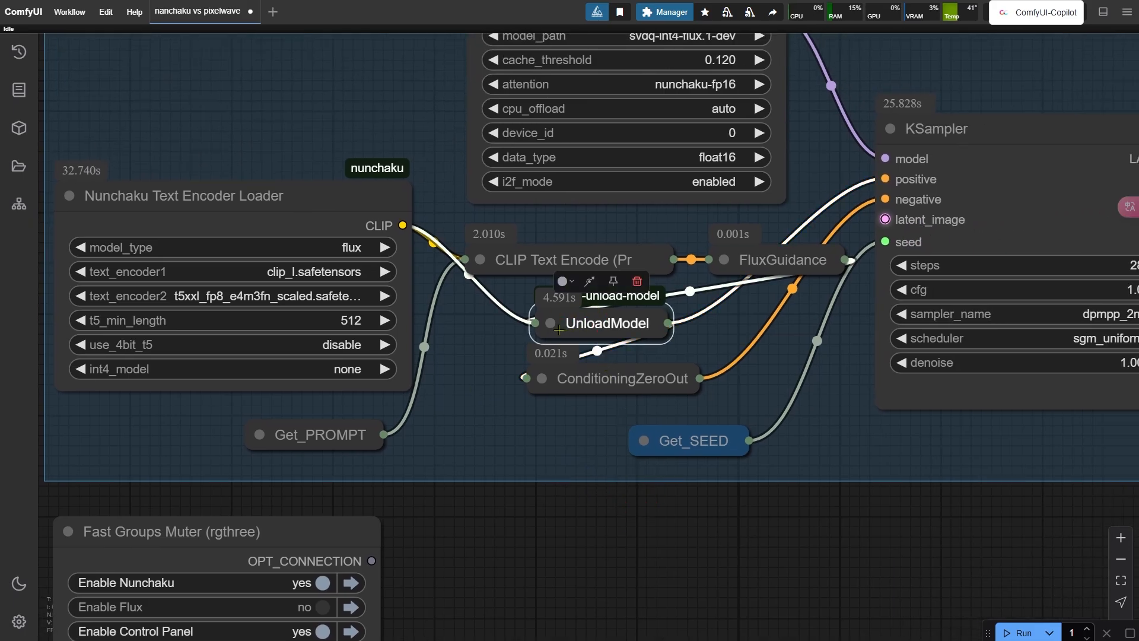
mouse_move(685, 448)
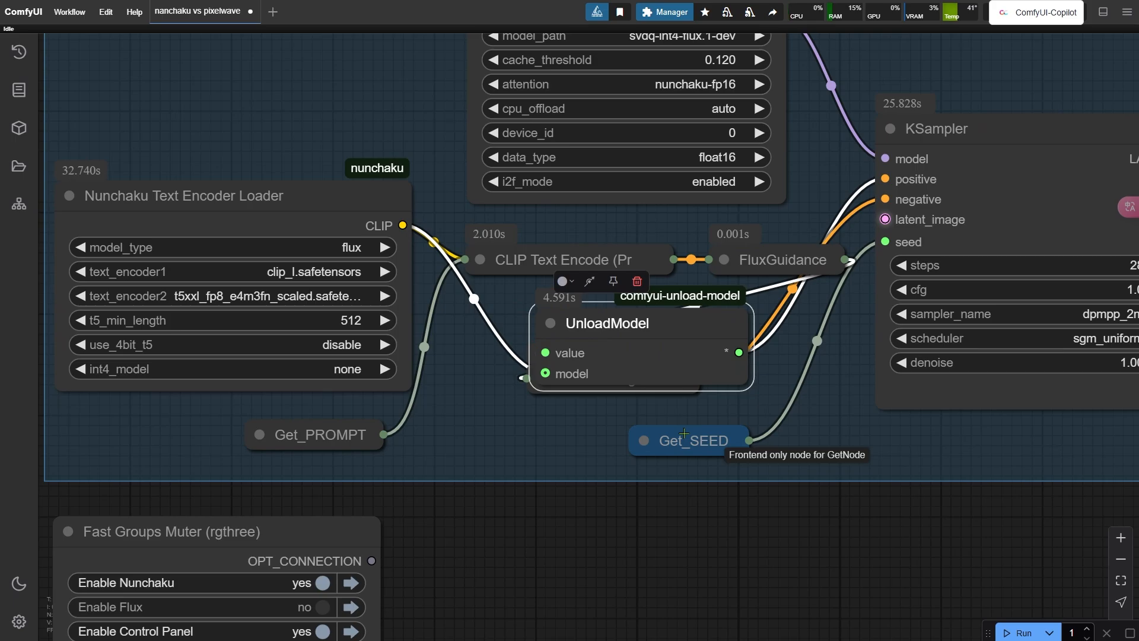
mouse_move(685, 422)
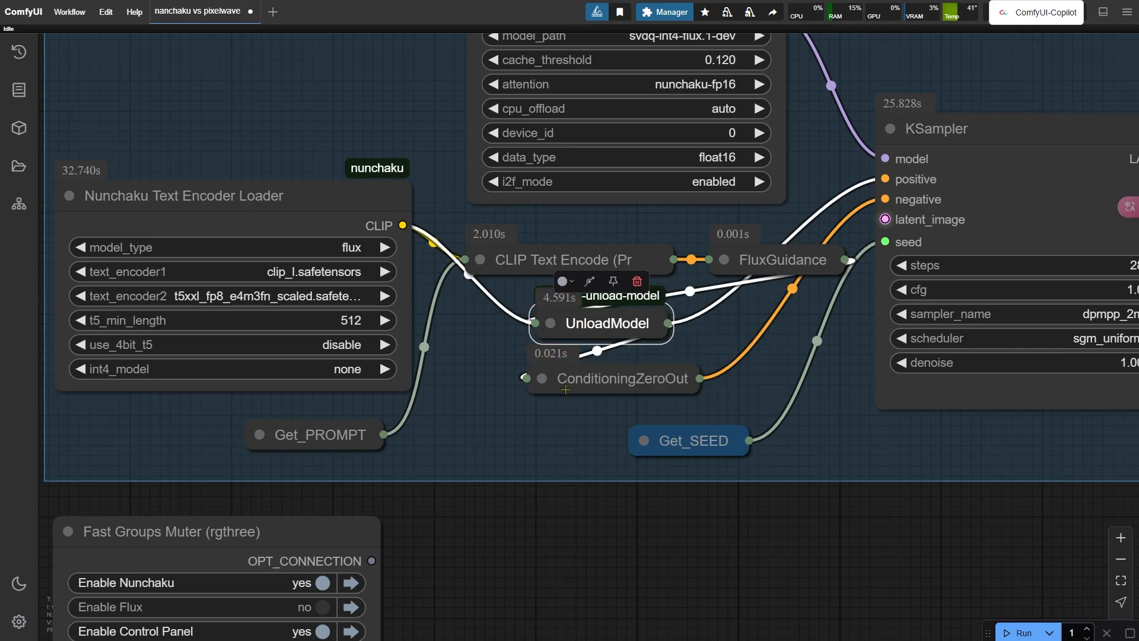
mouse_move(385, 537)
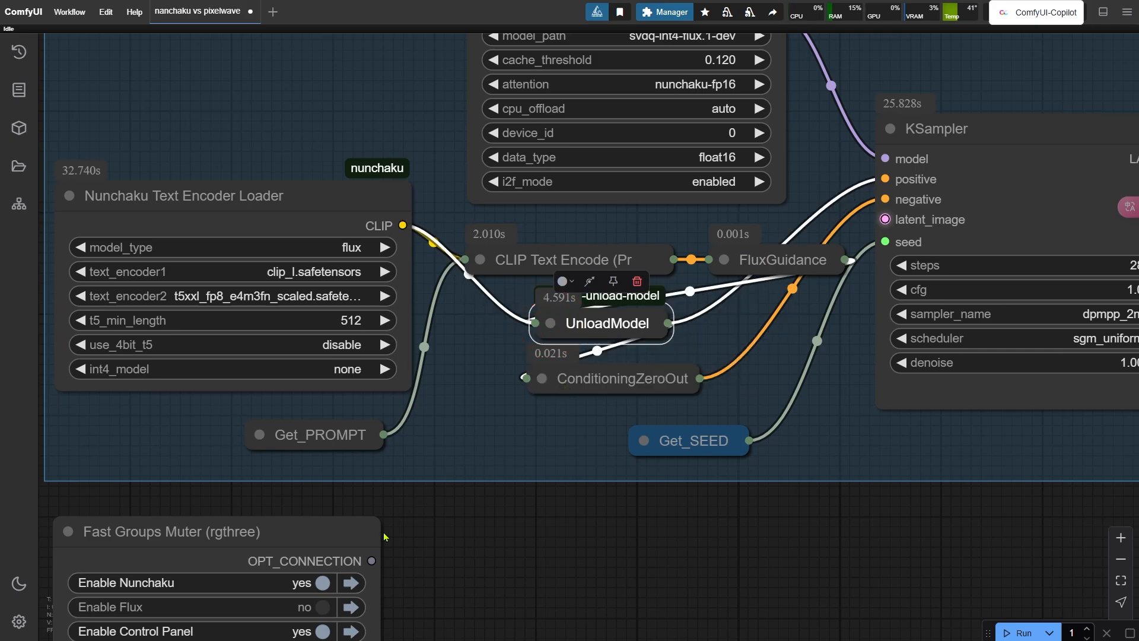
Toggle Enable Flux to yes in the Fast Groups Muter node.
click(321, 582)
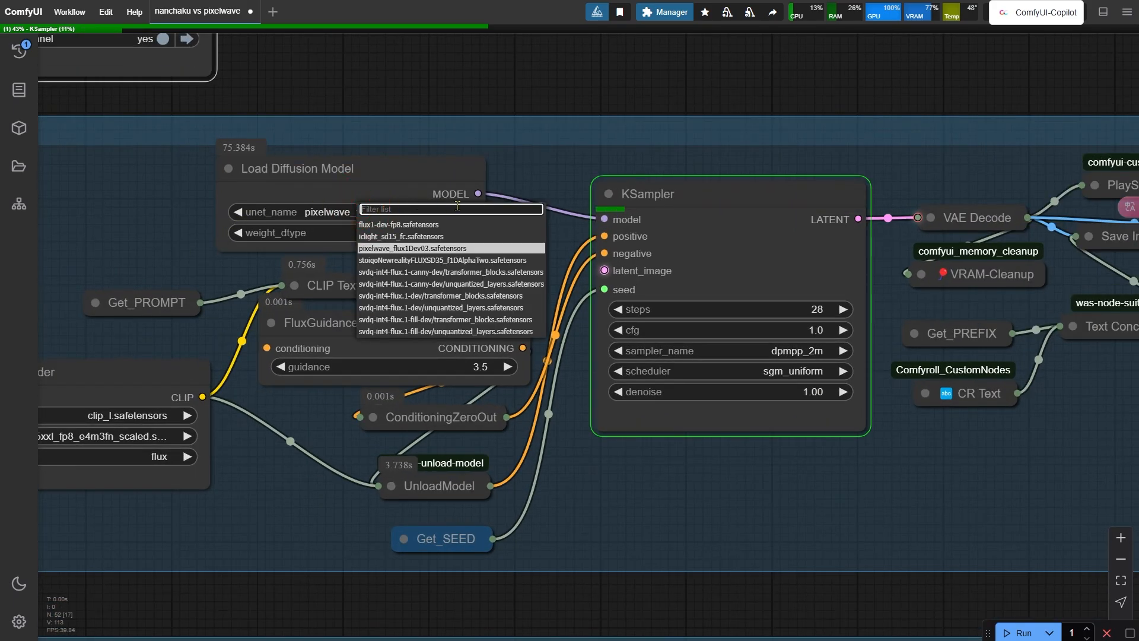
Keep pixelwave_flux1Dev03.safetensors as the diffusion model and let sampling finish.
click(412, 248)
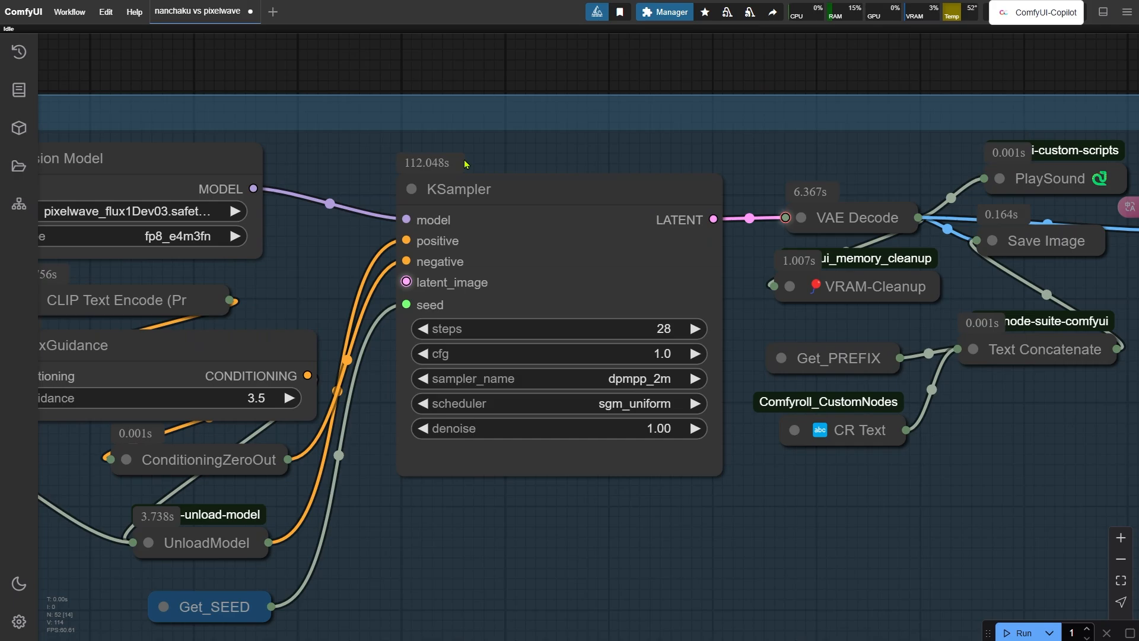
mouse_move(365, 273)
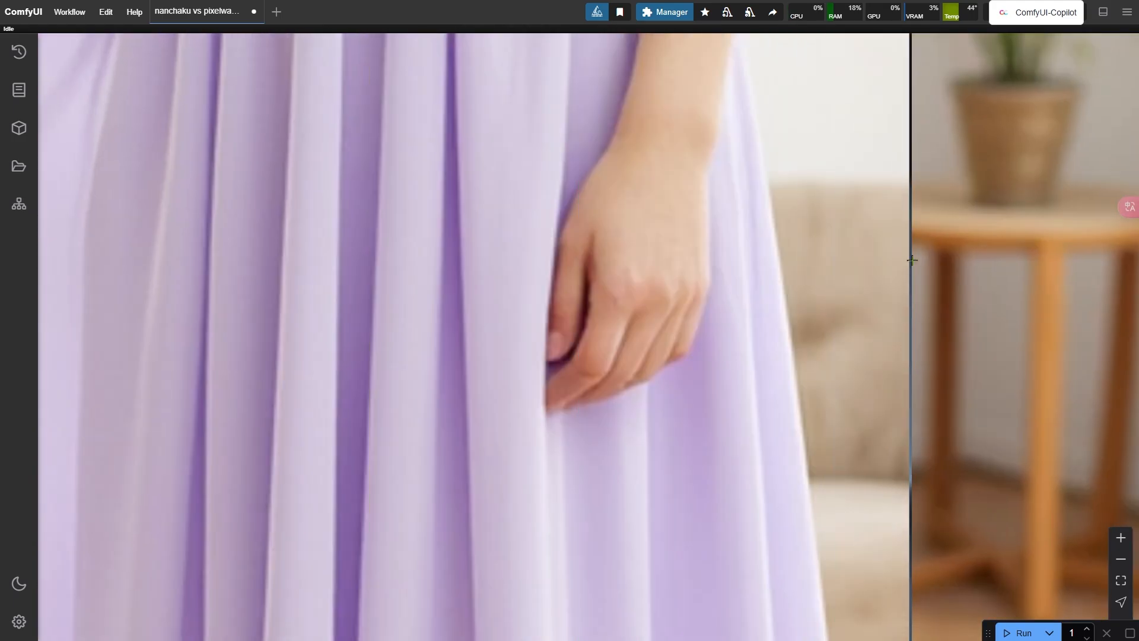
Zoom into the pixelwave result to examine the lavender pleated dress.
scroll(down, 3)
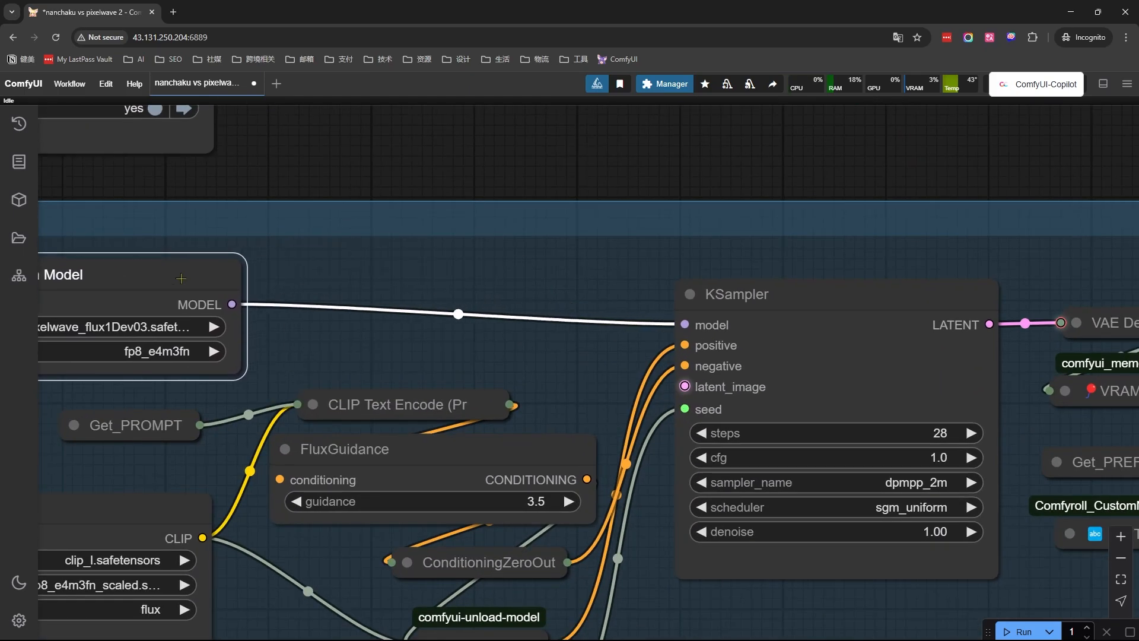
Add a FLUX.1-Turbo-Alpha LoRA, set 8 steps, and regenerate the image.
text(lora o)
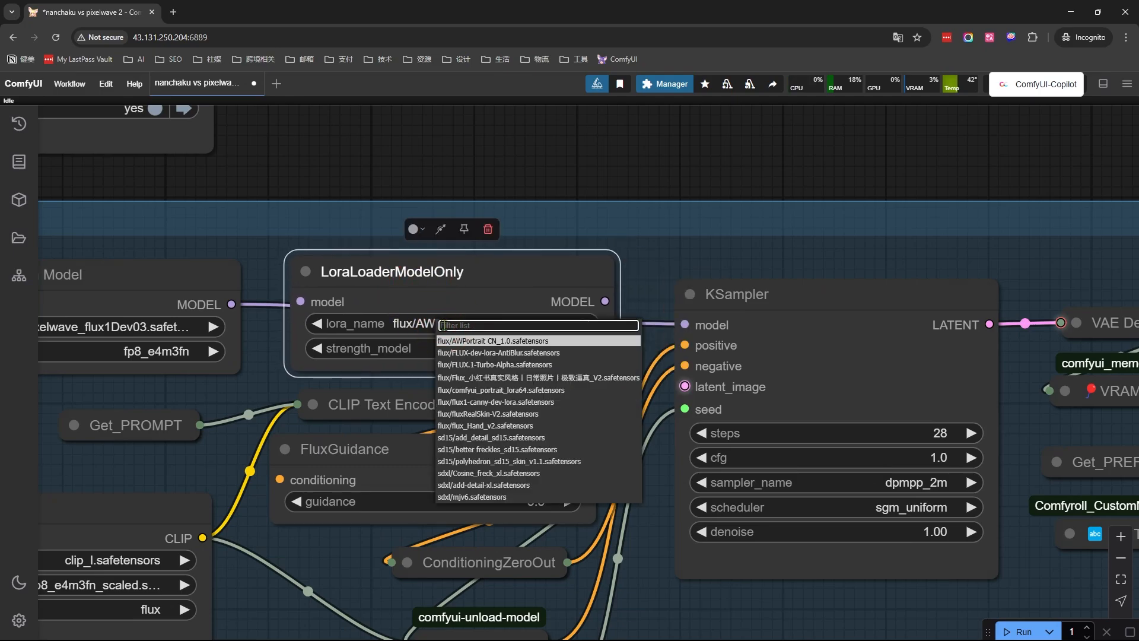
click(498, 364)
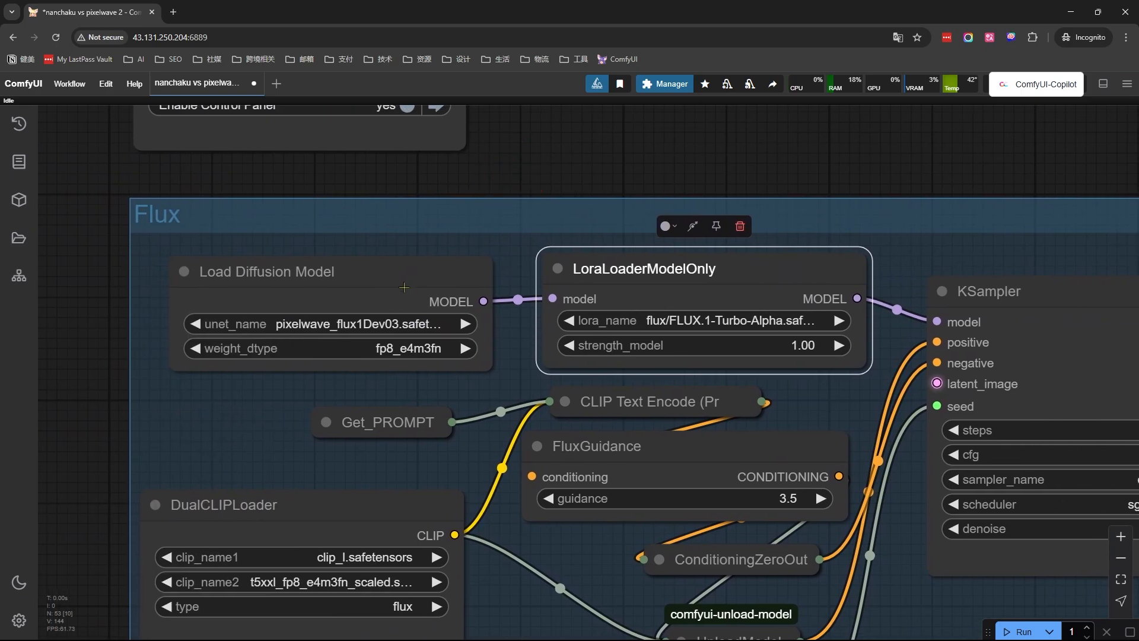
mouse_move(430, 344)
text(8)
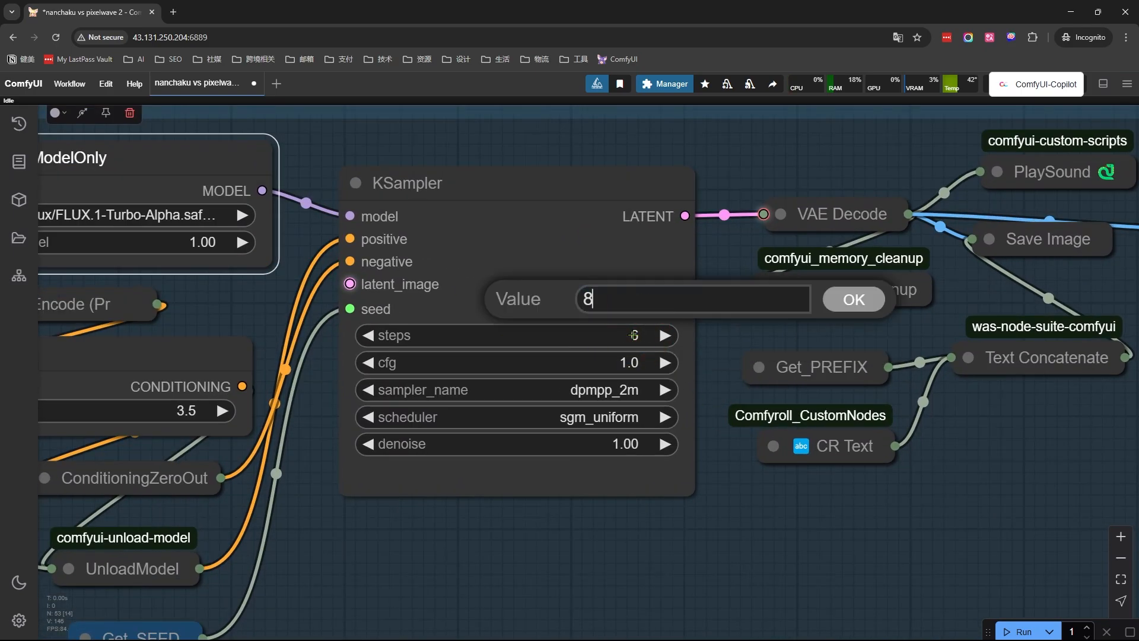
click(853, 299)
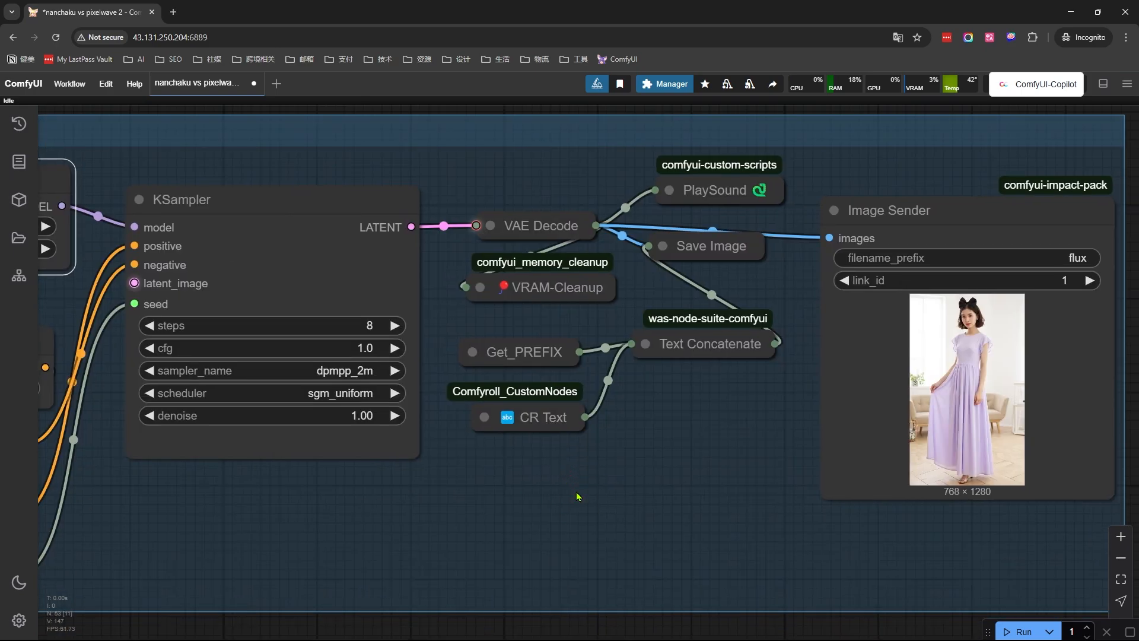
click(1022, 631)
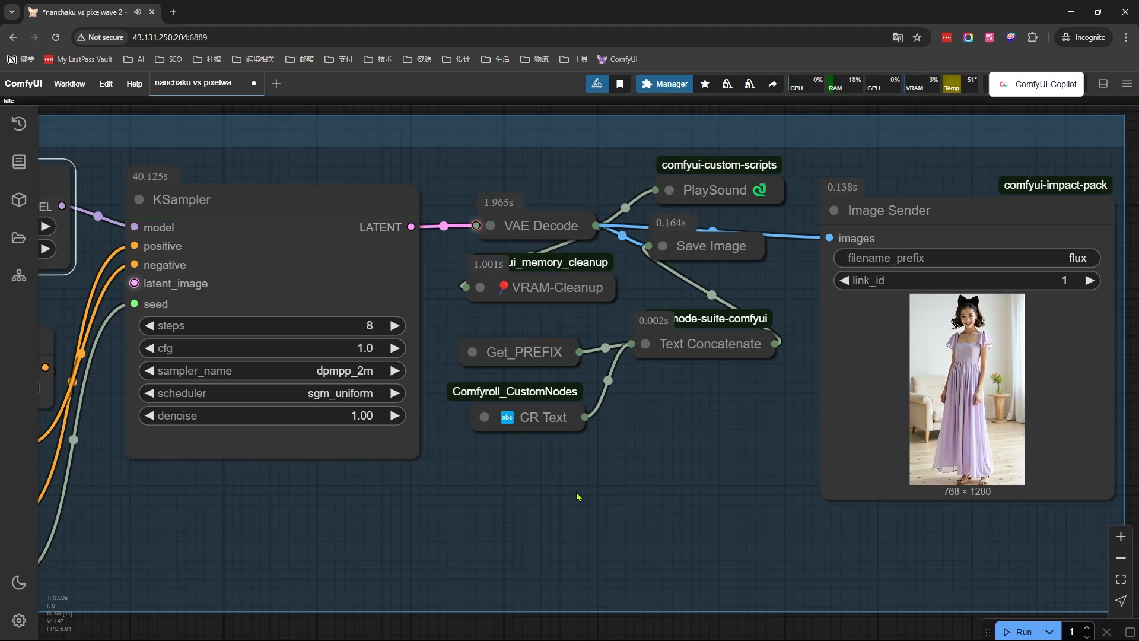
scroll(up, 3)
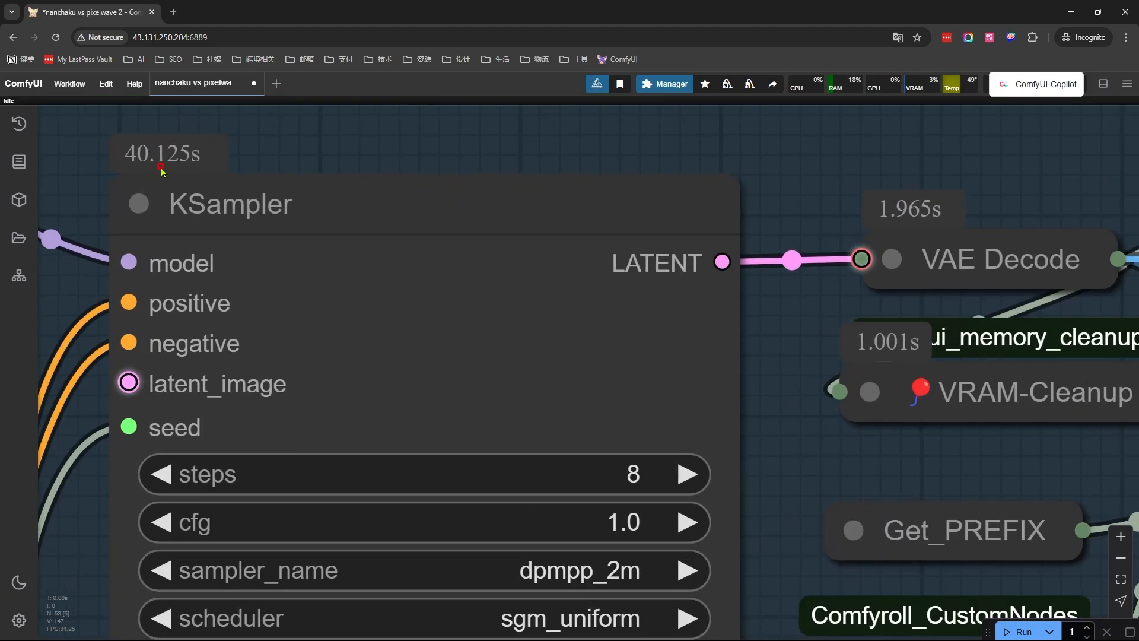
mouse_move(260, 163)
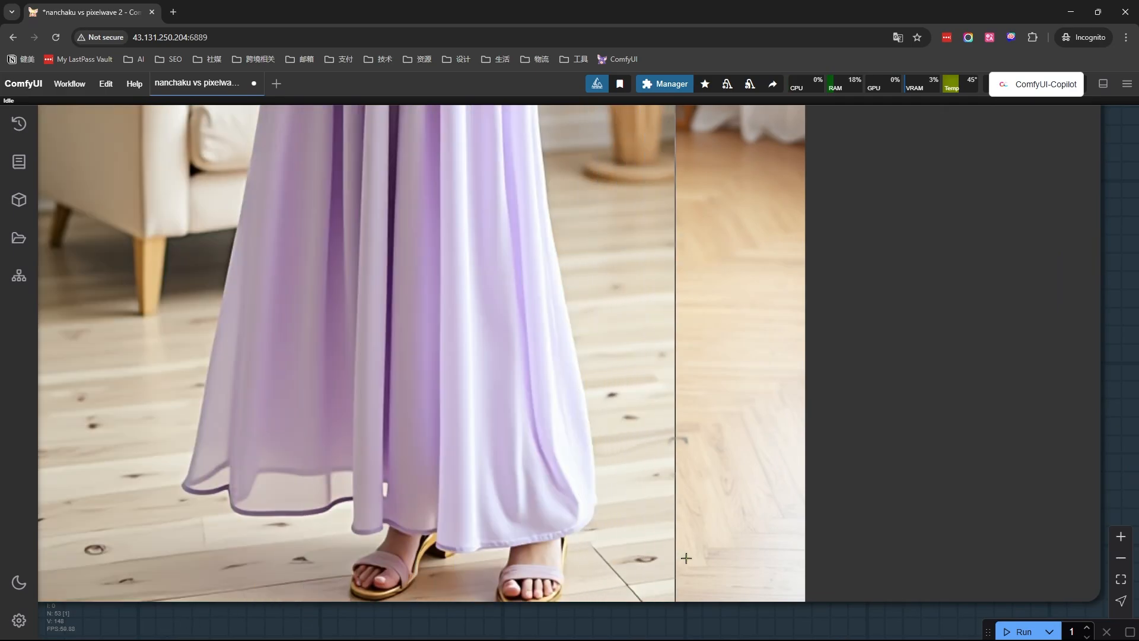
Pan the canvas back to the Nunchaku group.
drag(676, 557, 753, 574)
text(nuncha)
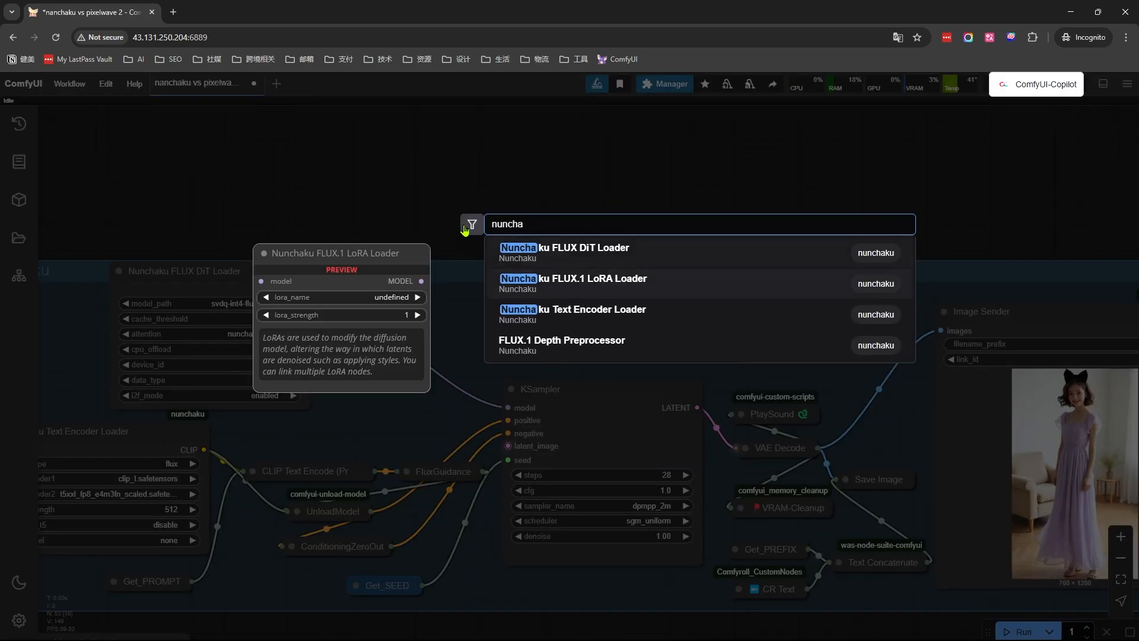
Insert a Nunchaku FLUX.1 LoRA Loader with lora_name FLUX.1-Turbo-Alpha before the KSampler.
click(572, 278)
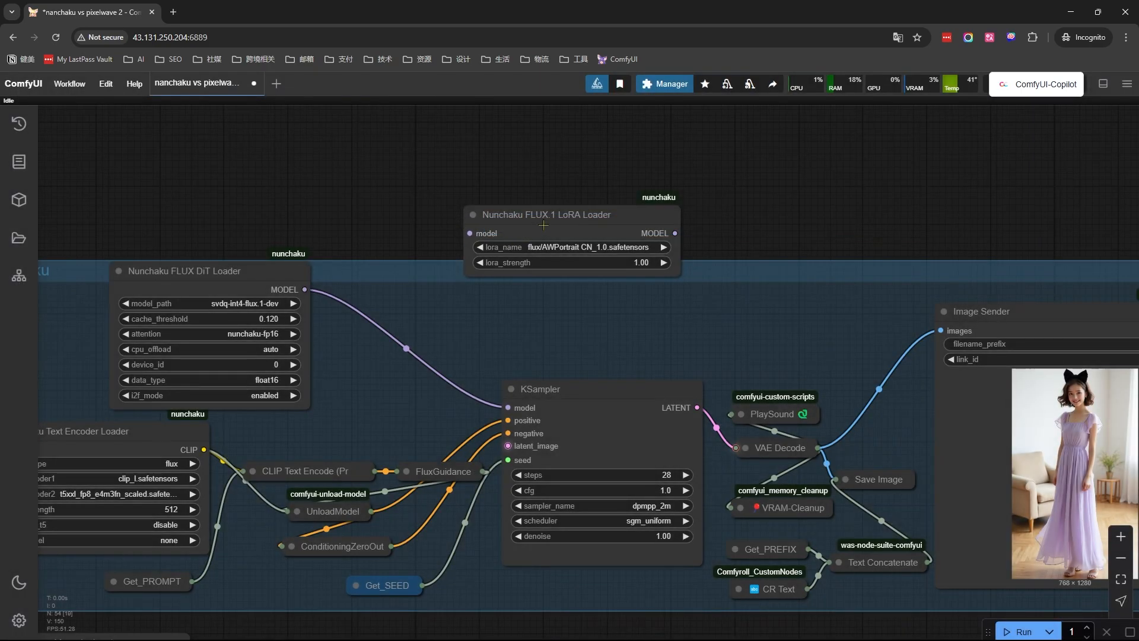
click(582, 247)
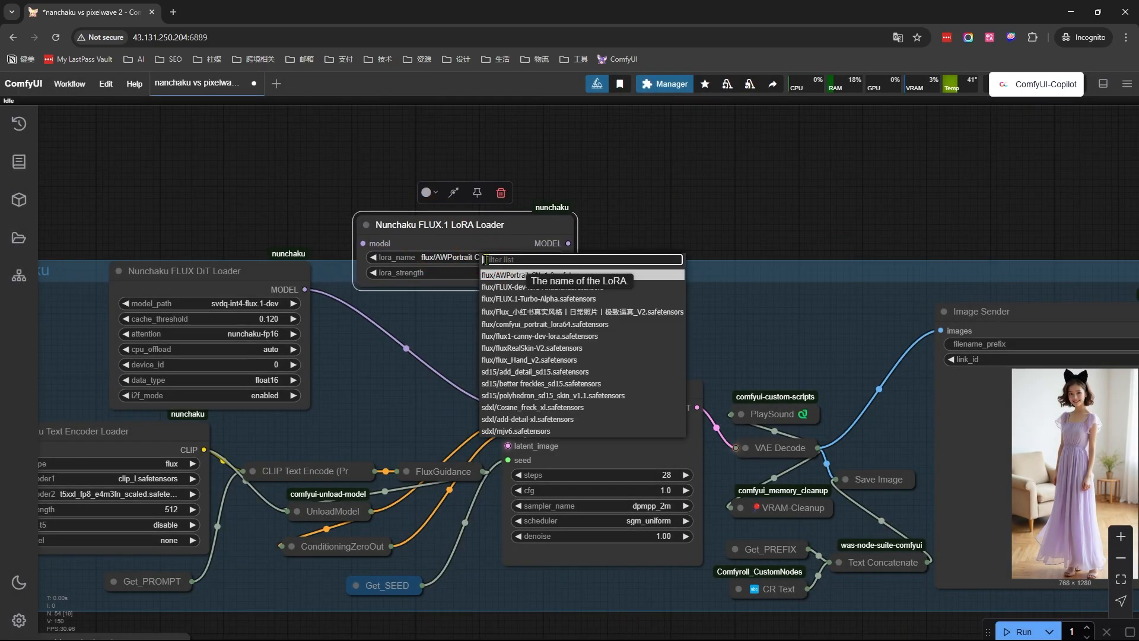
click(538, 298)
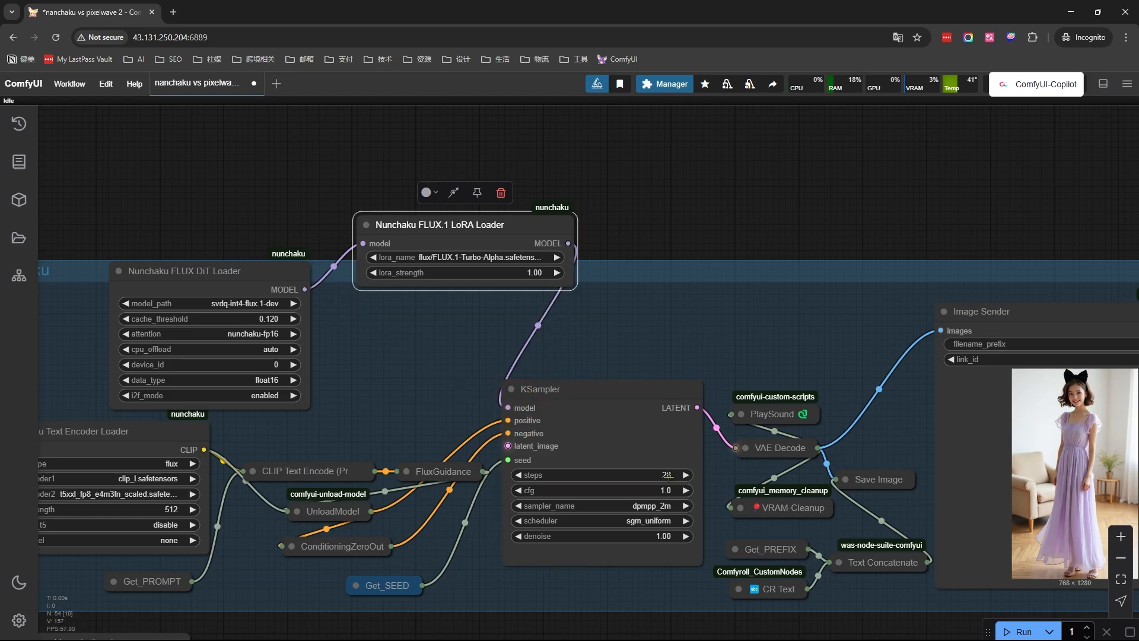
click(1025, 631)
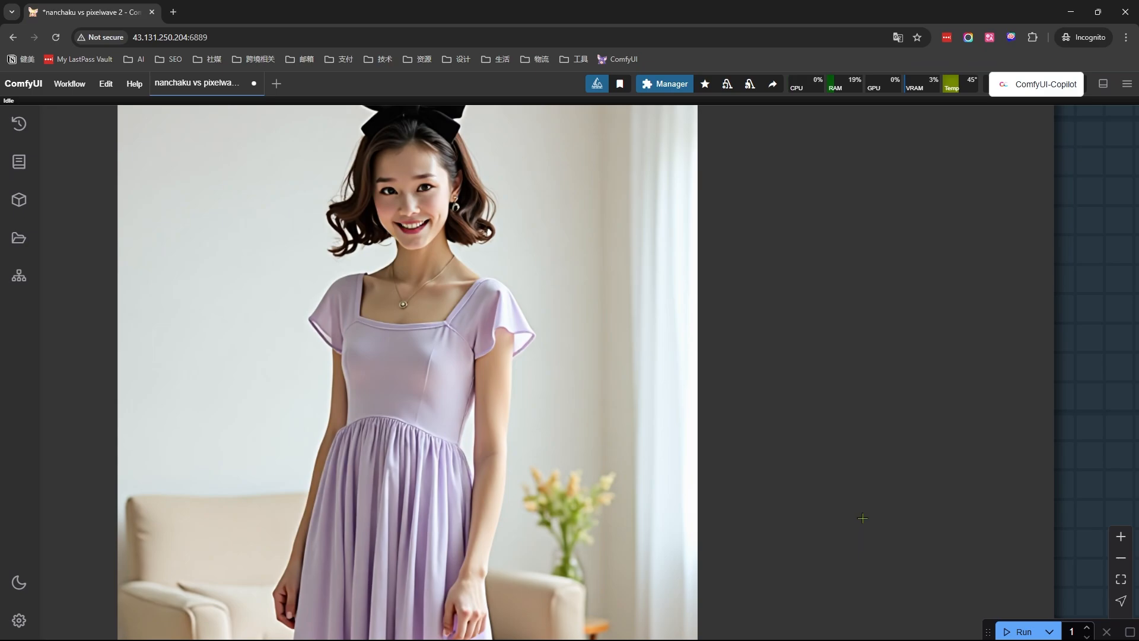
mouse_move(918, 491)
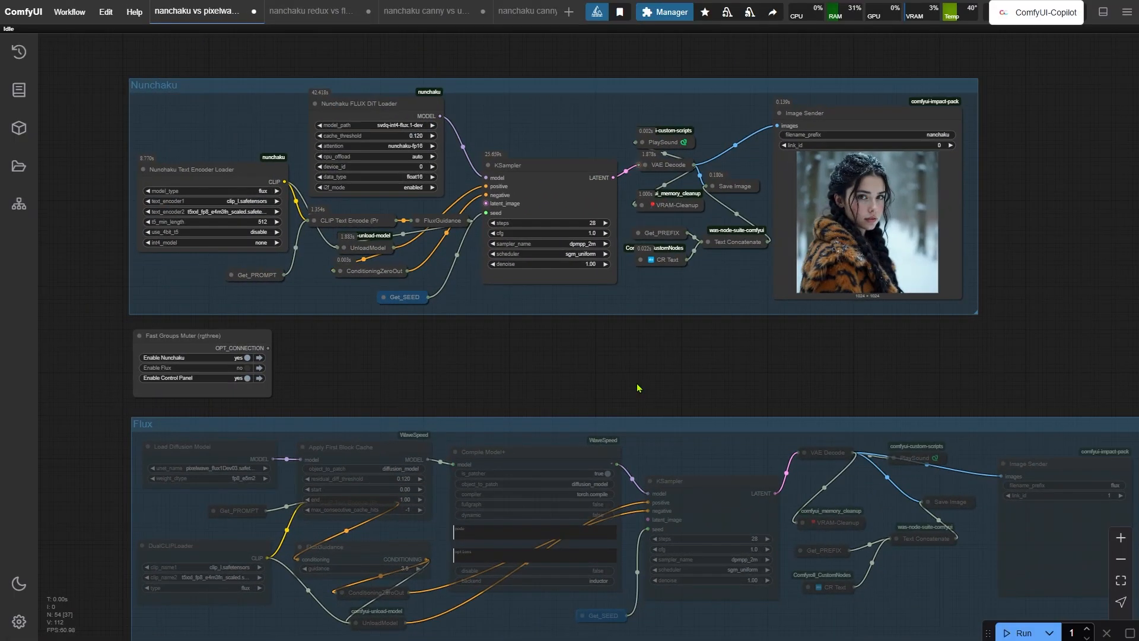
Pan to the Compile Model+ node and sampler, confirming a 0.12 cache residual threshold.
drag(637, 388, 553, 373)
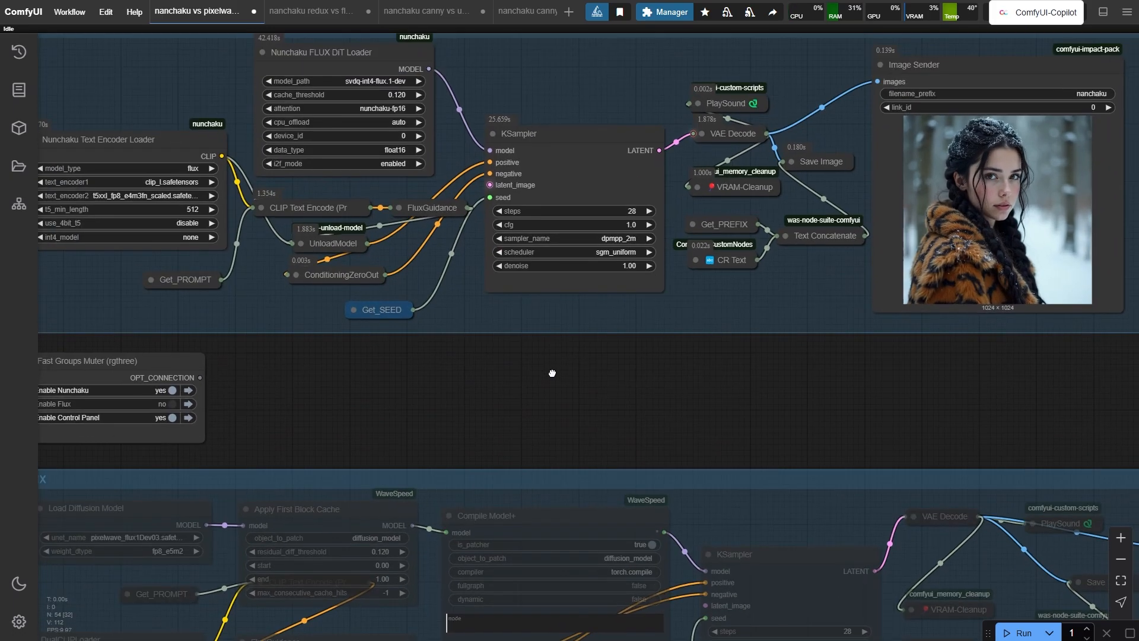
drag(552, 373, 443, 399)
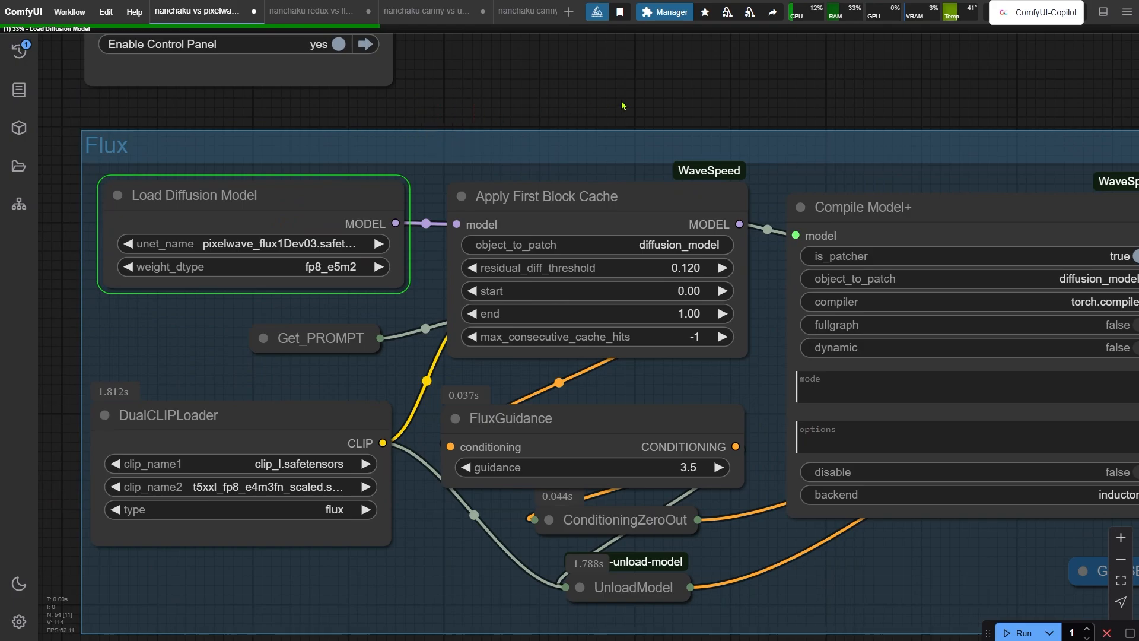
drag(621, 105, 540, 67)
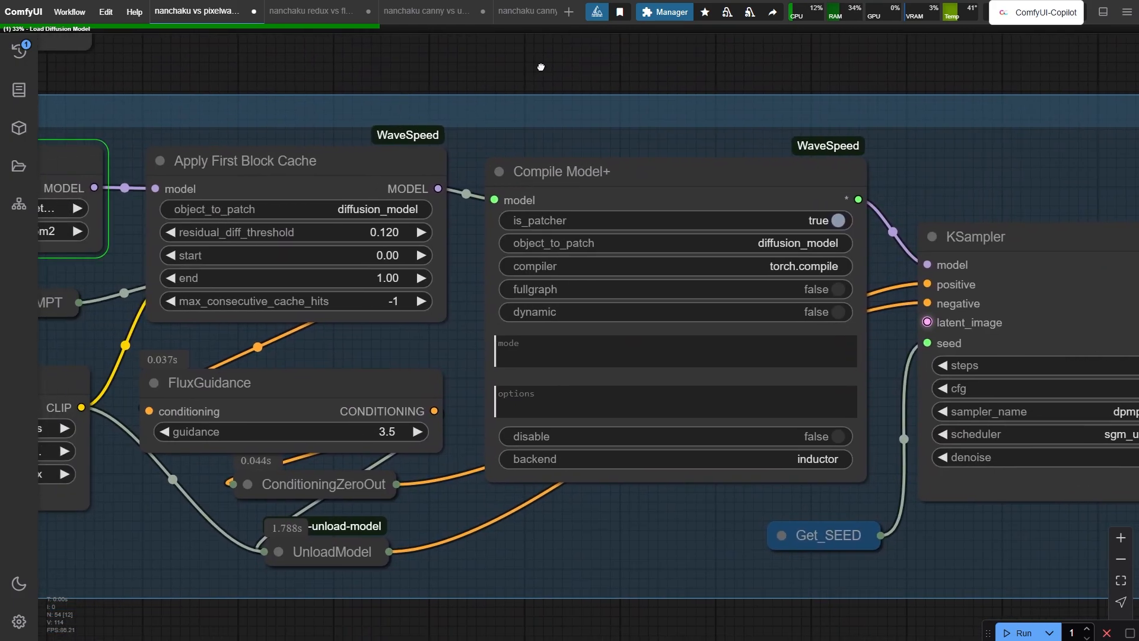
click(570, 171)
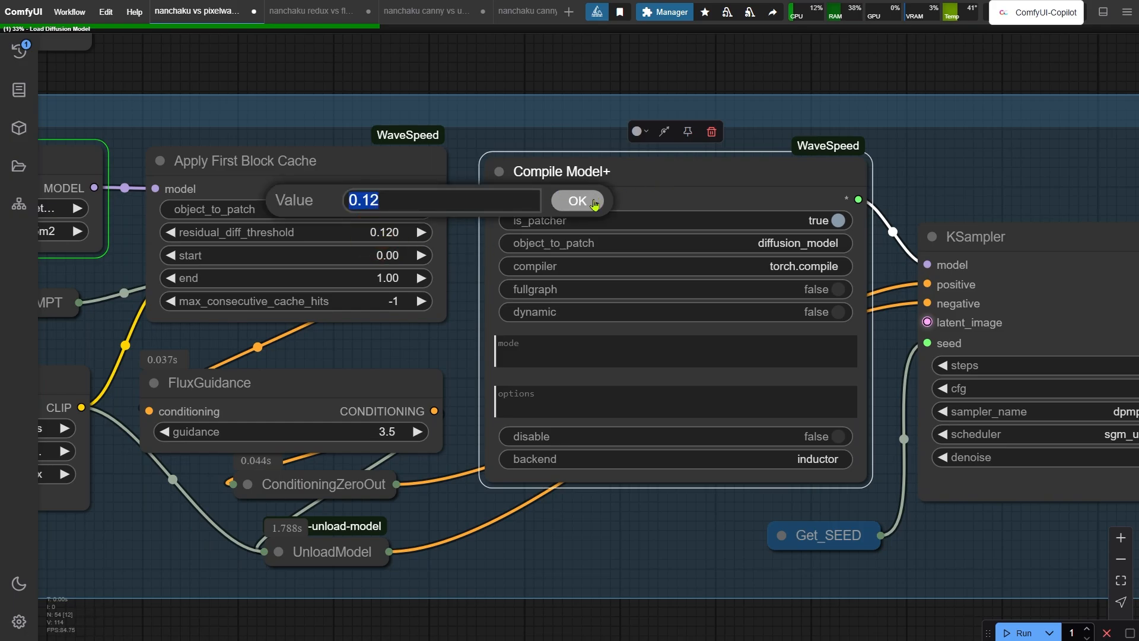
click(577, 200)
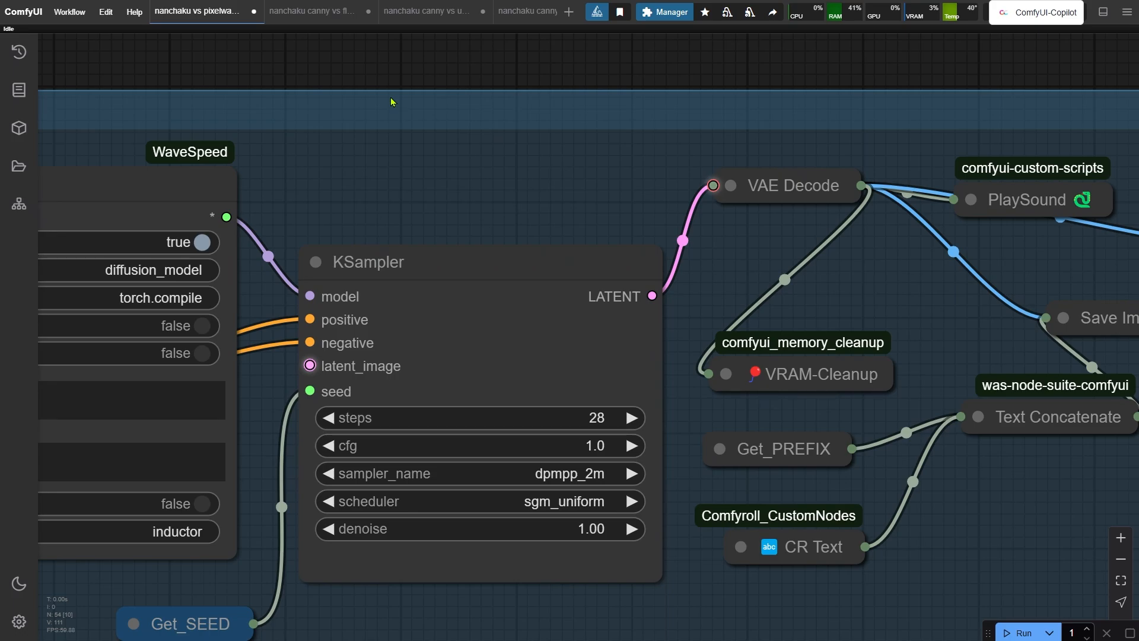
mouse_move(319, 13)
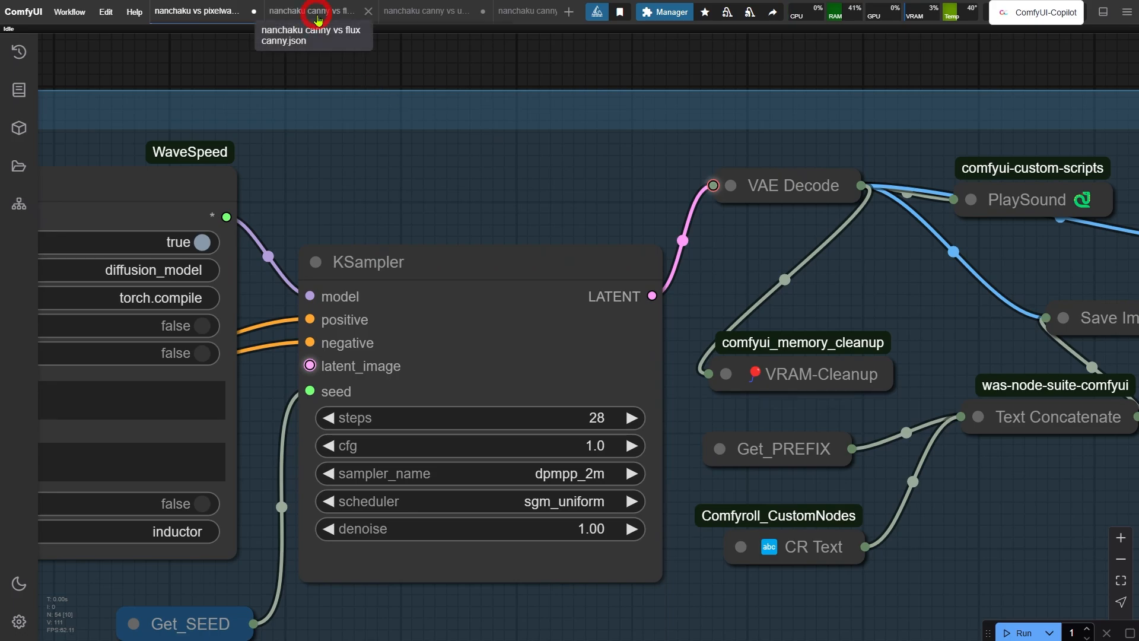
Open the 'nanchaku canny vs flux canny' workflow and select its canny edge Preview Image.
click(313, 11)
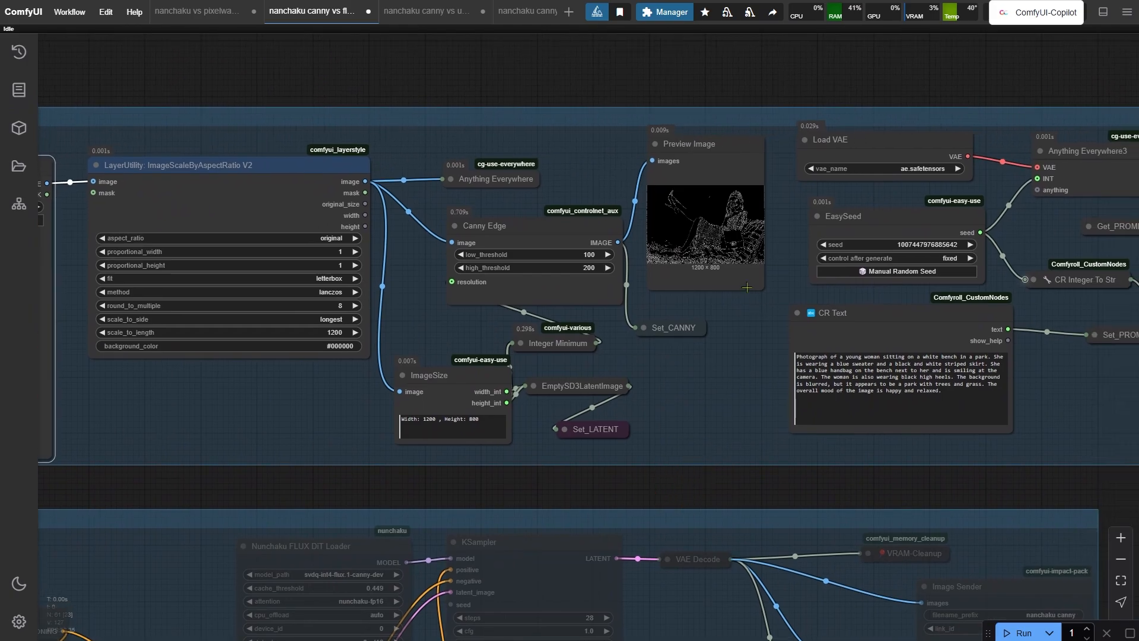
click(690, 143)
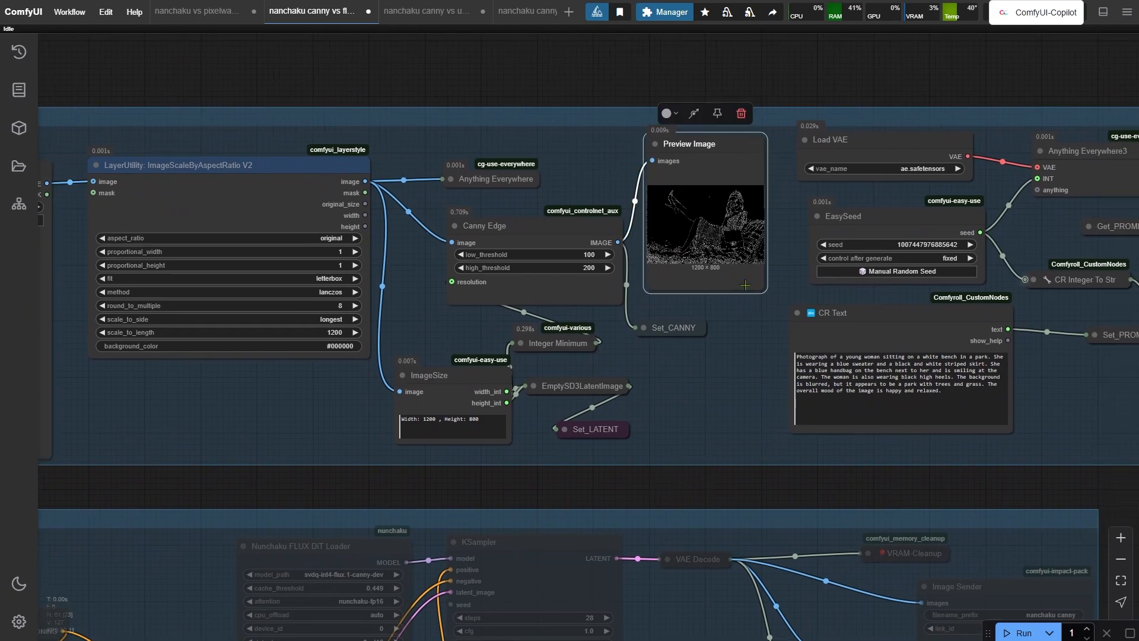
mouse_move(530, 375)
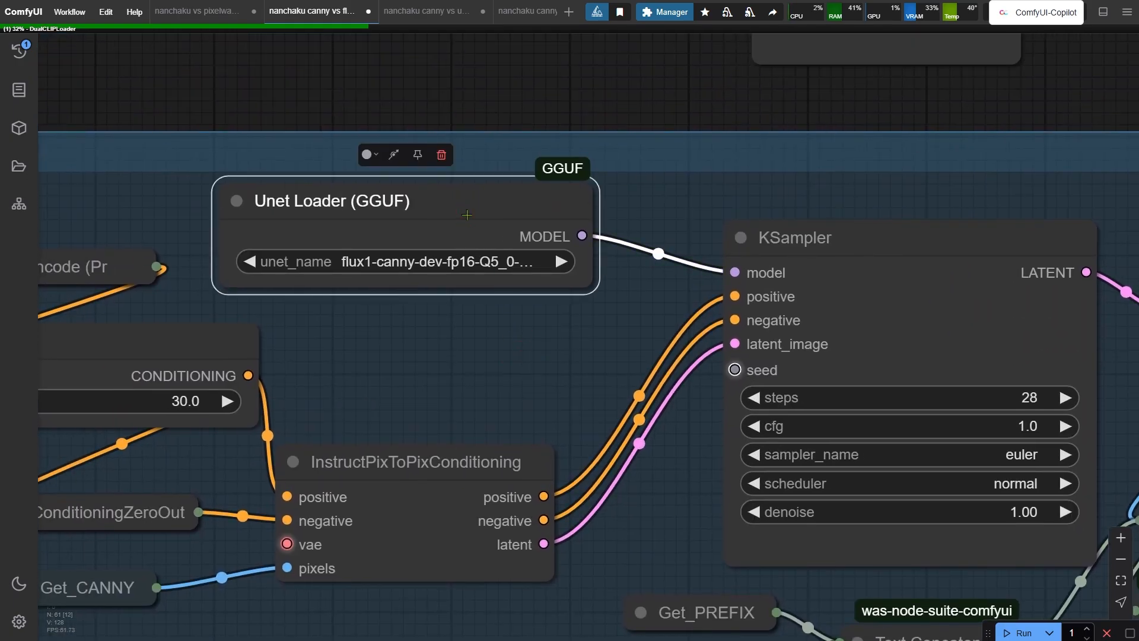
mouse_move(455, 223)
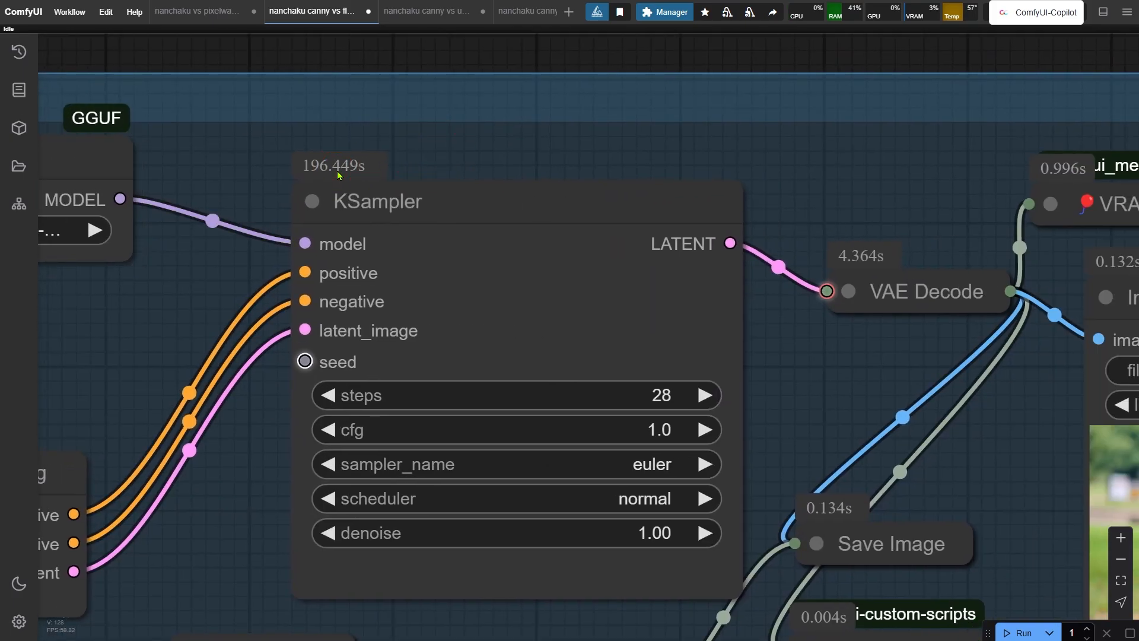
Scroll the canvas while the GGUF Flux Canny sampler completes in about 196 seconds.
scroll(down, 3)
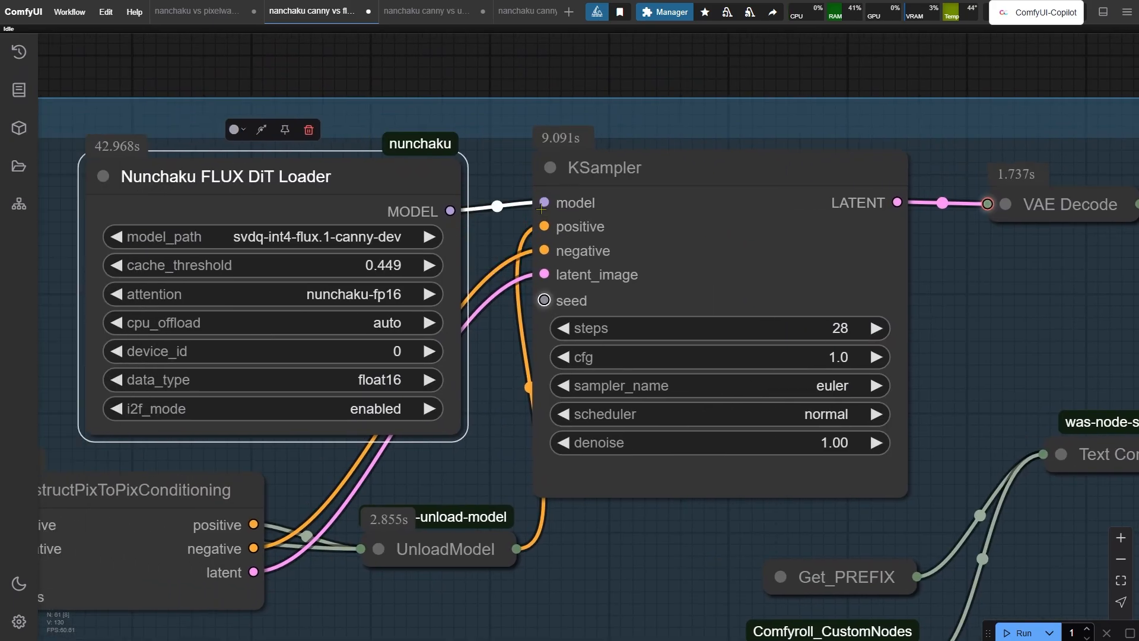
Scroll to the Nunchaku Canny branch showing its roughly 9-second sampling time.
scroll(down, 3)
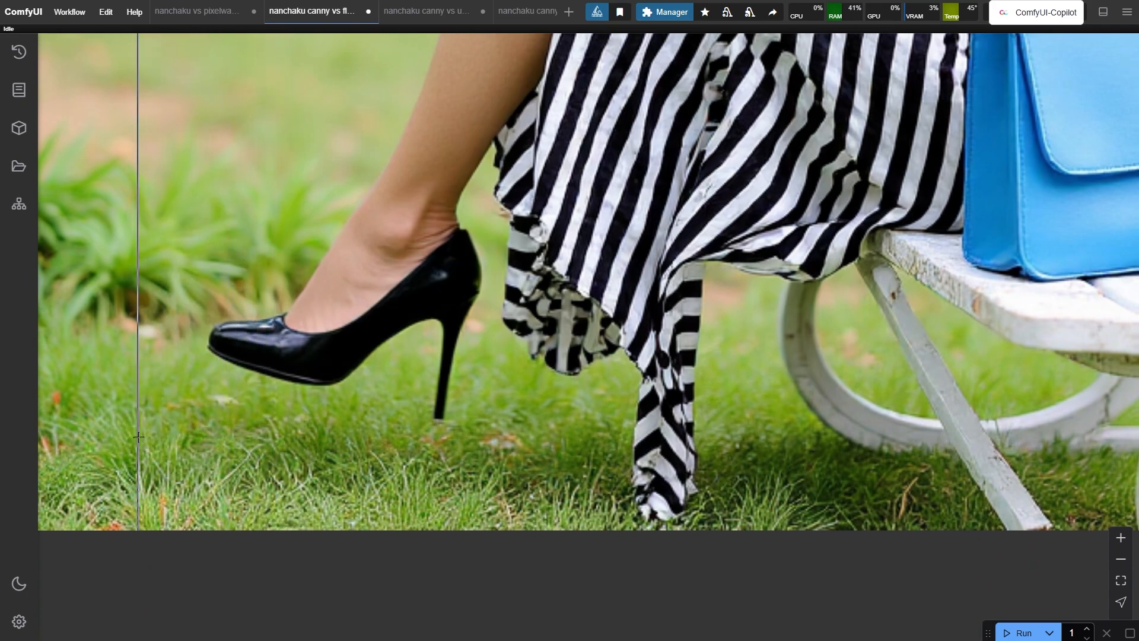
Sweep the Image Comparer split across and back between the two canny outputs.
drag(138, 436, 663, 403)
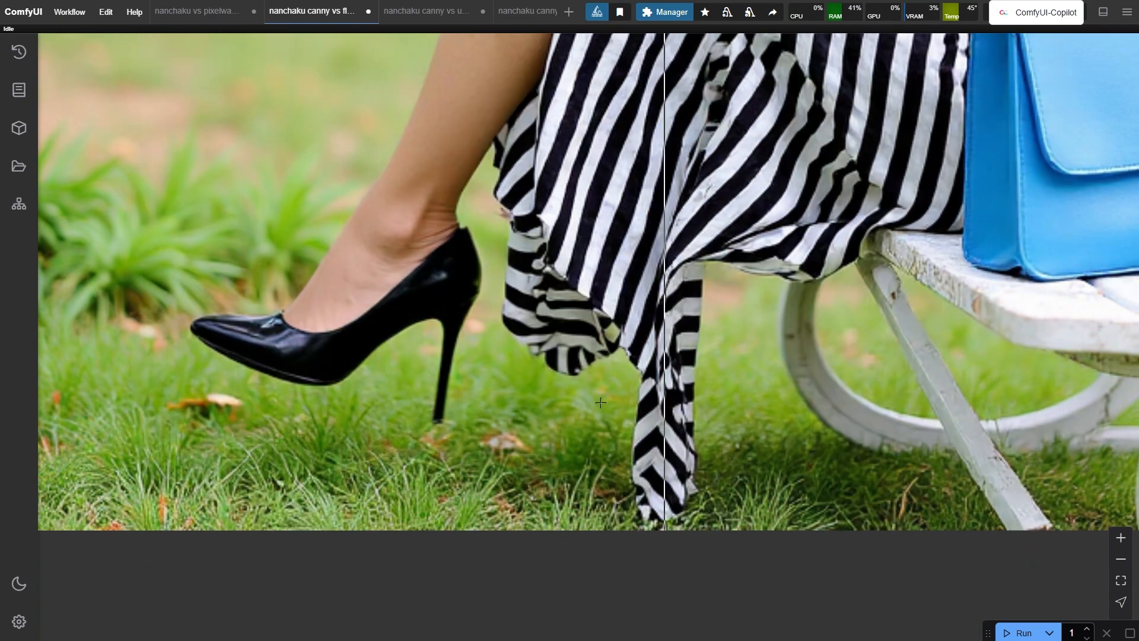
drag(665, 402, 278, 439)
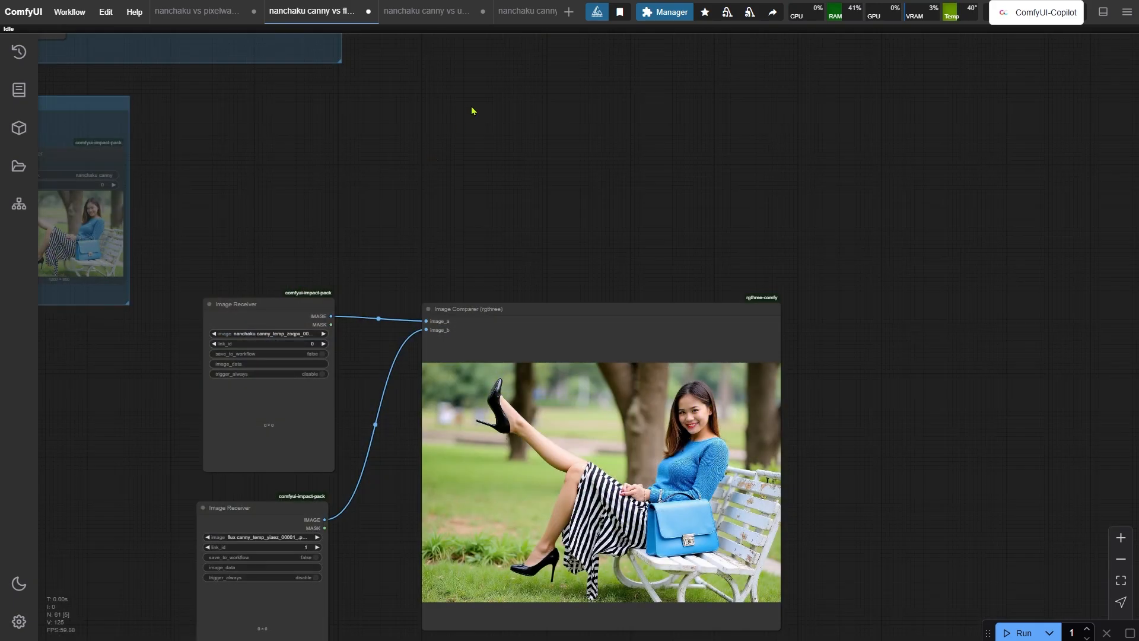
Switch to the 'nanchaku canny vs union canny' workflow with its 25-second KSampler.
click(426, 11)
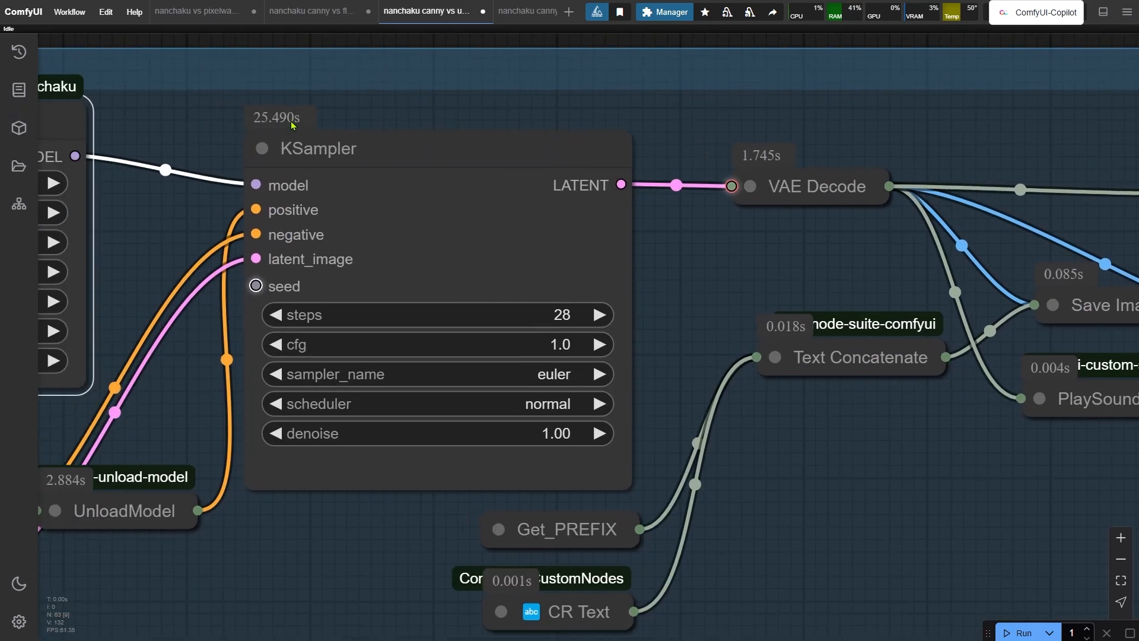
Pan across the union canny results, then move to the other union canny workflow.
scroll(down, 3)
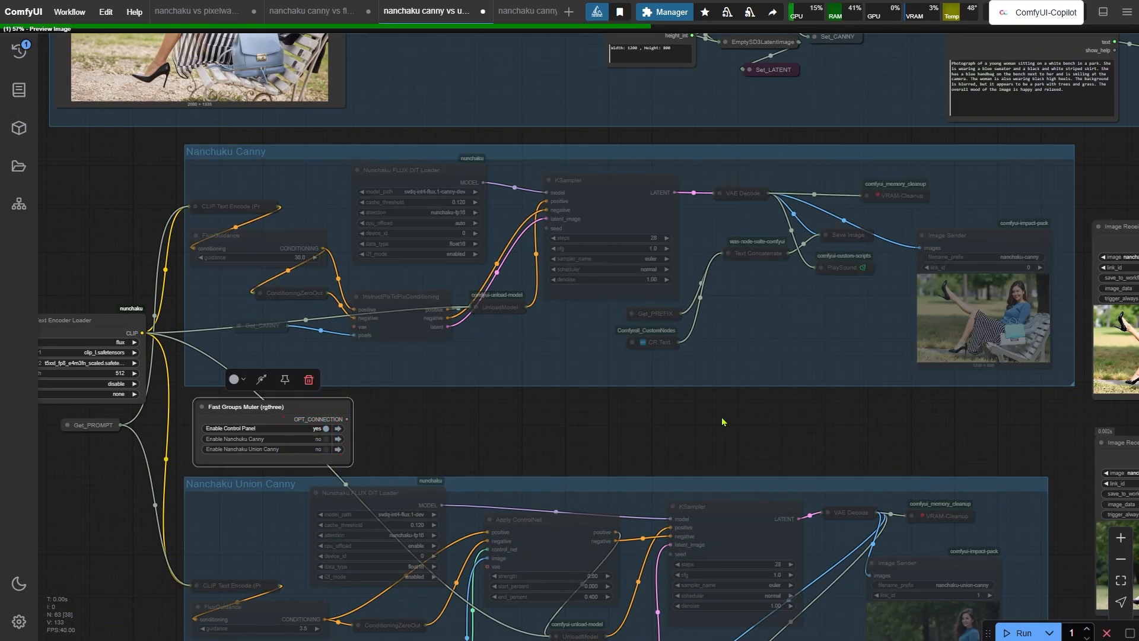
drag(723, 421, 596, 324)
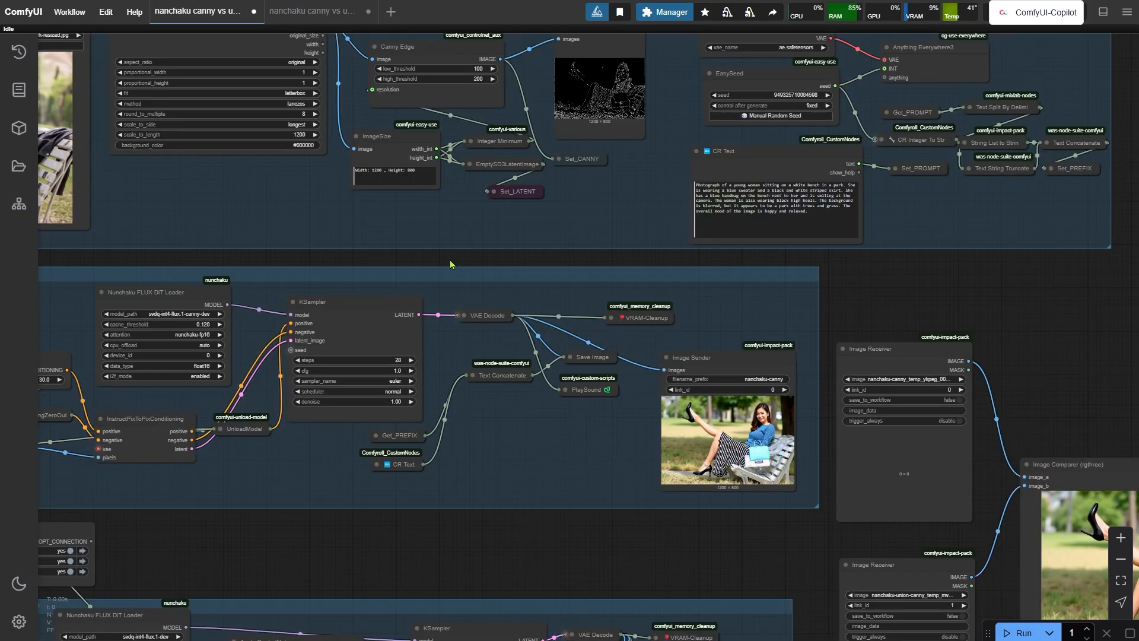
click(312, 11)
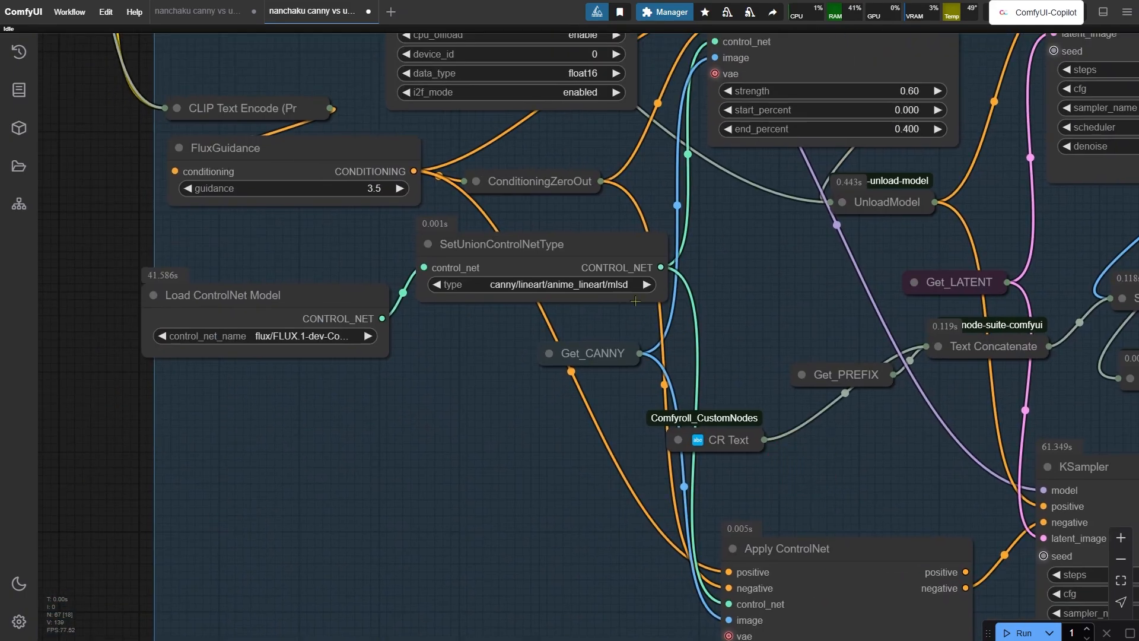
click(567, 284)
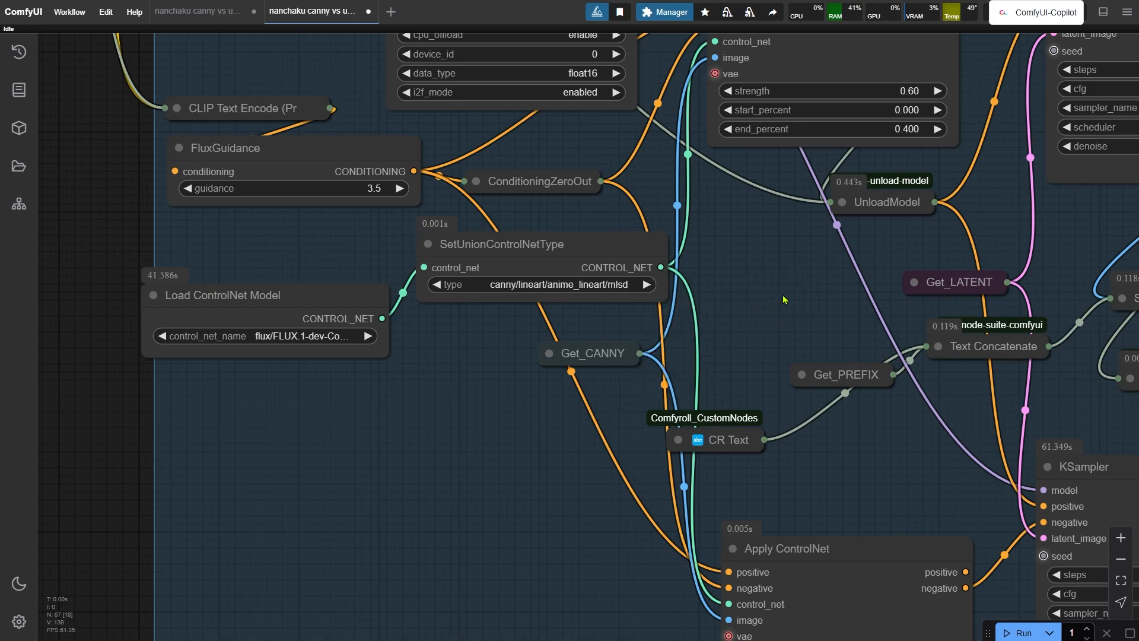
mouse_move(775, 303)
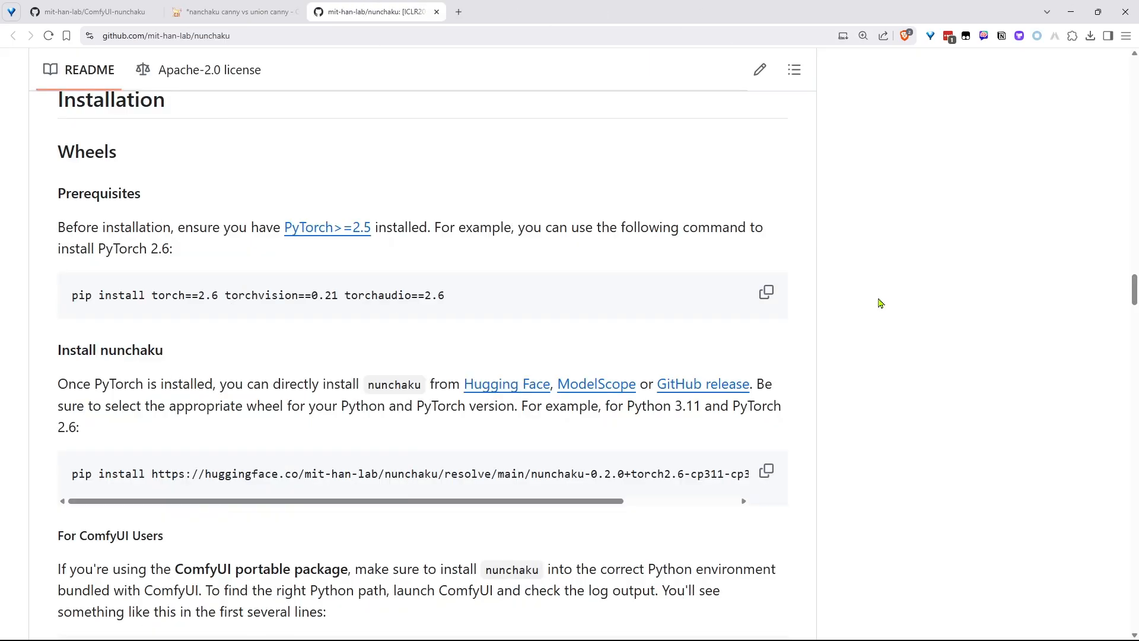
Select the 'pip install torch' command under Installation > Wheels in the README.
drag(58, 227, 240, 227)
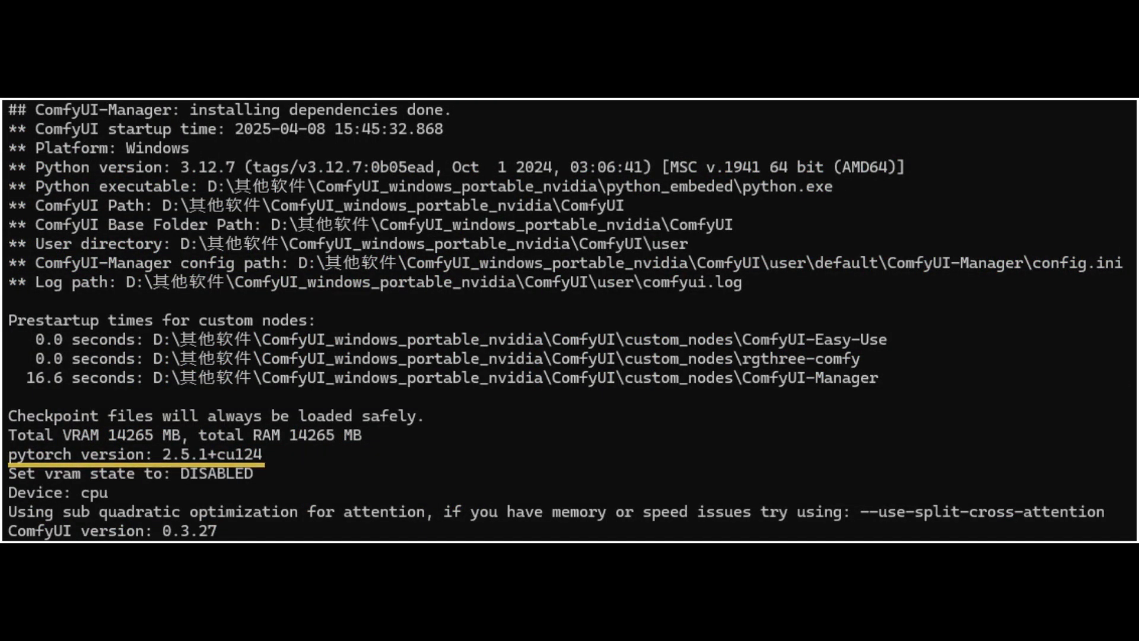
Open the Hugging Face link in a new tab and highlight torch2.6, cp311, linux in the wheel name.
right_click(506, 383)
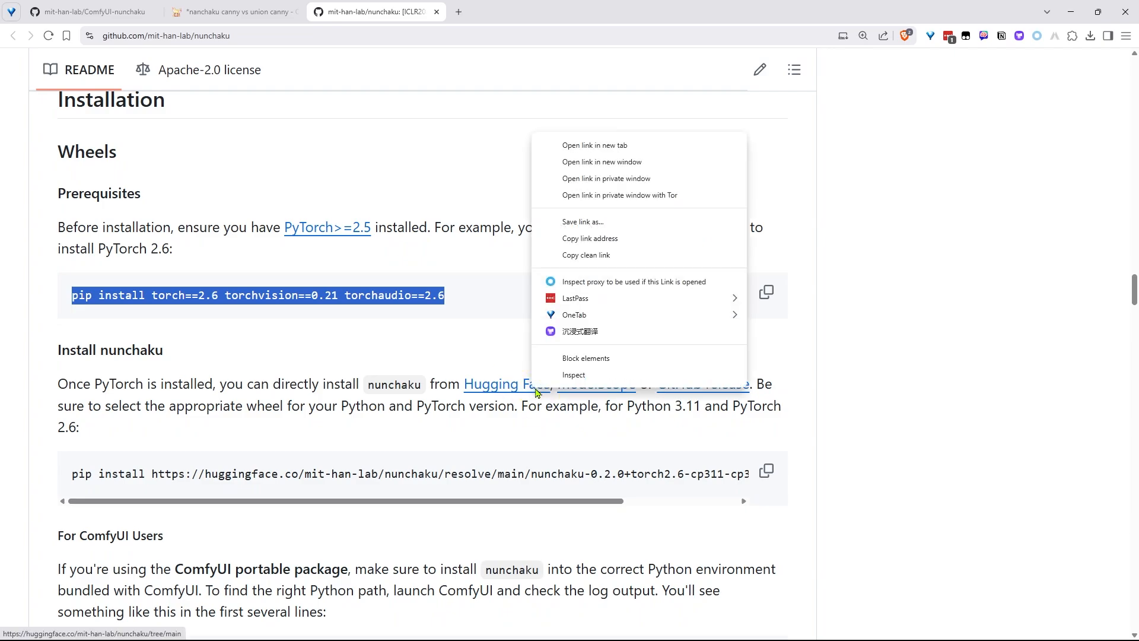
click(594, 145)
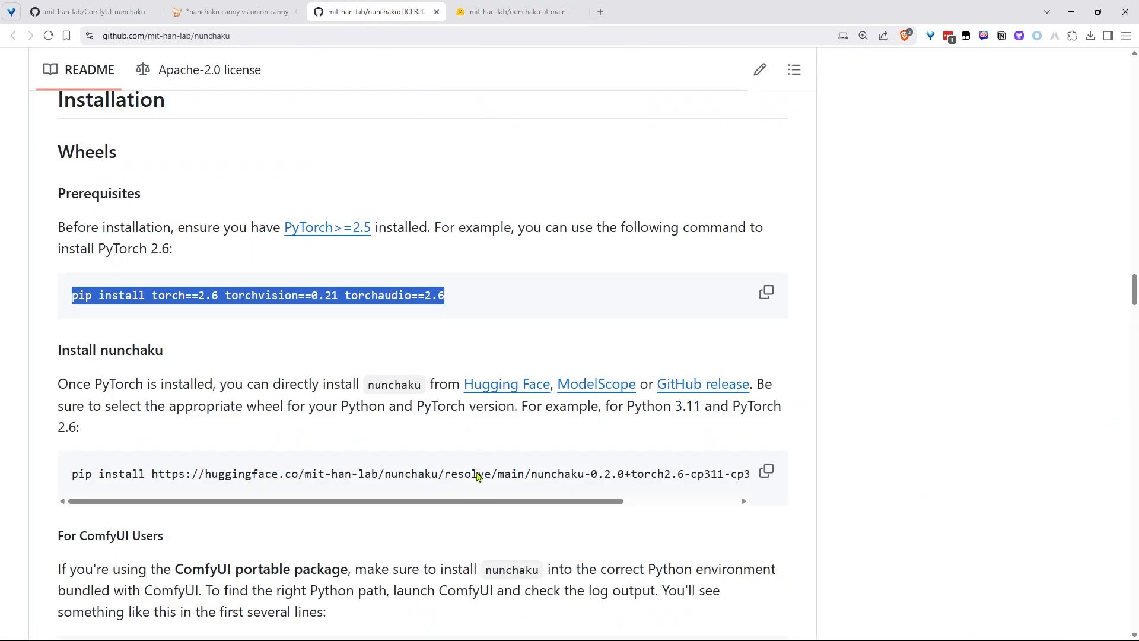
scroll(down, 3)
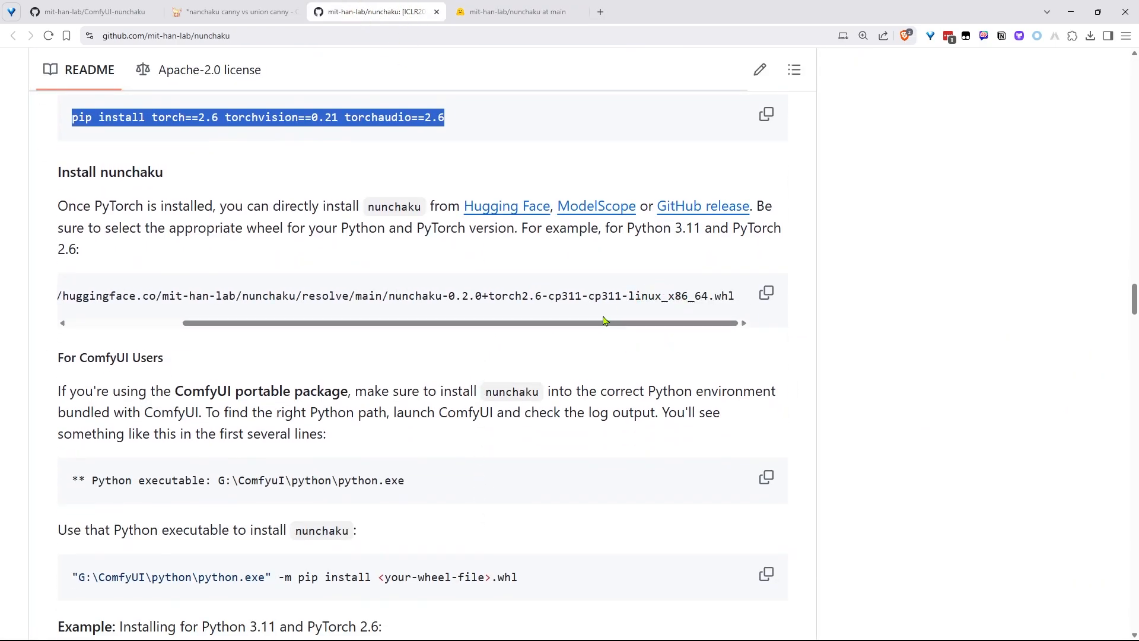
double_click(511, 295)
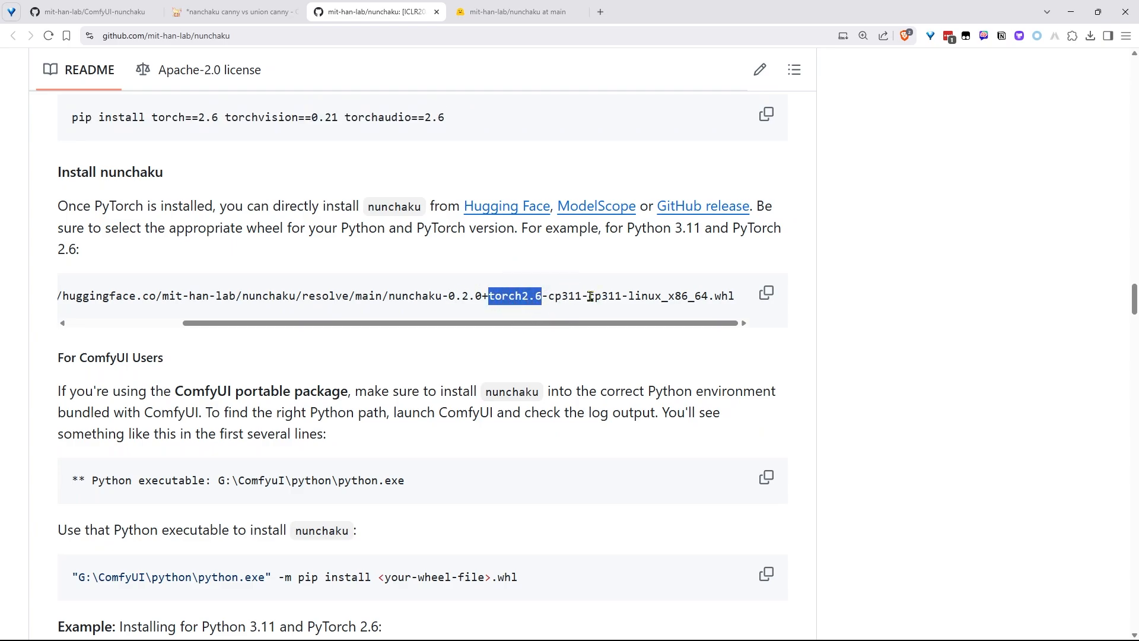
double_click(605, 296)
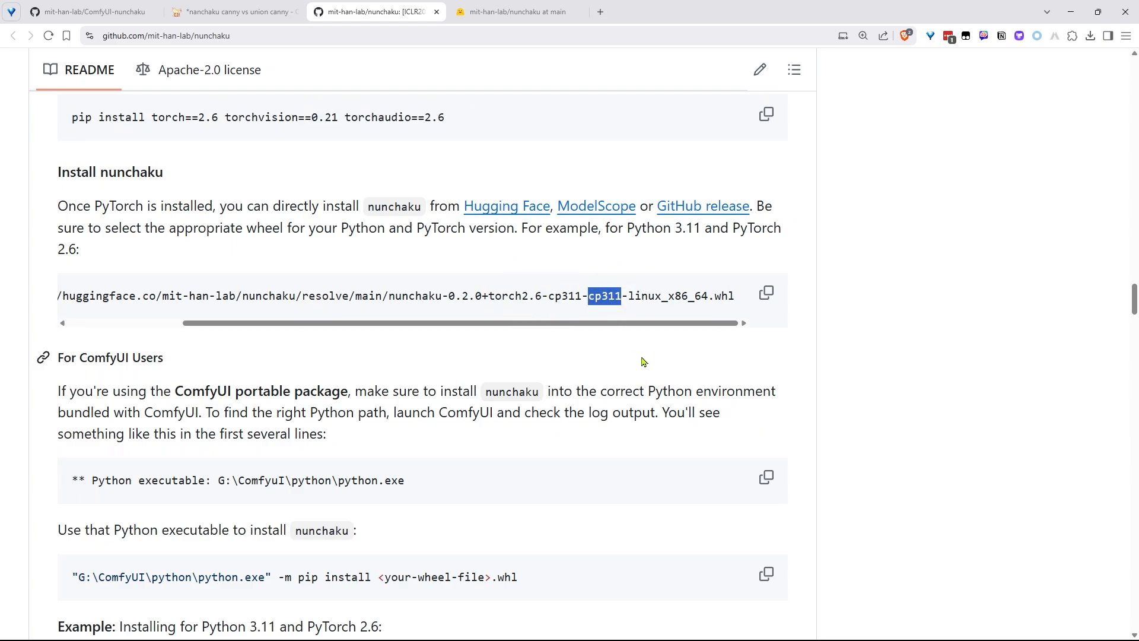
mouse_move(631, 297)
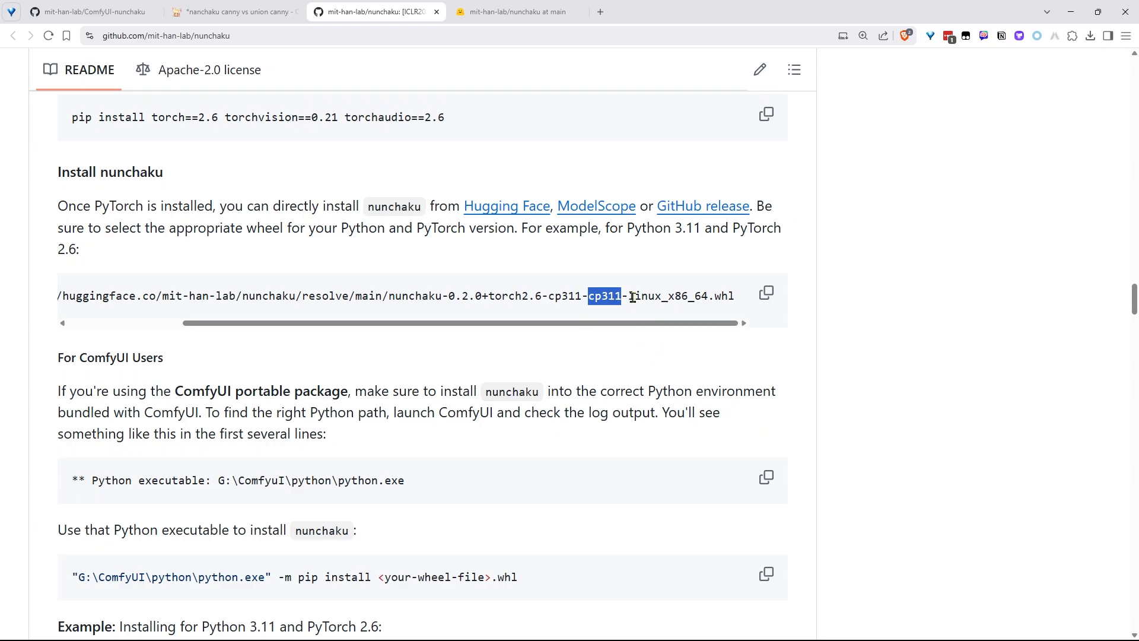
double_click(645, 296)
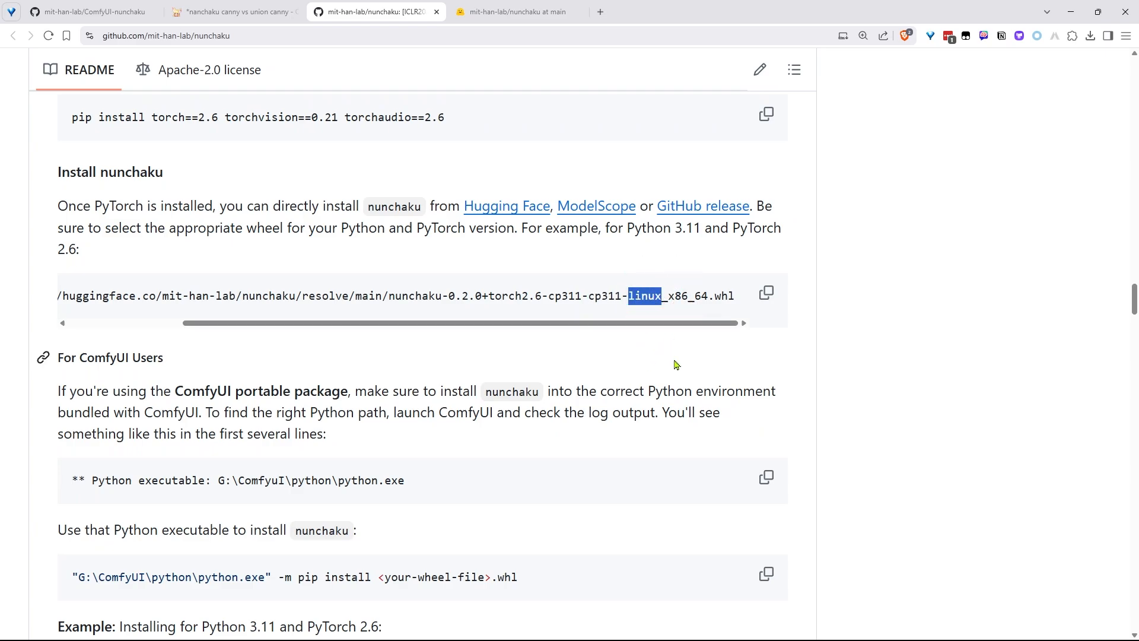
mouse_move(531, 340)
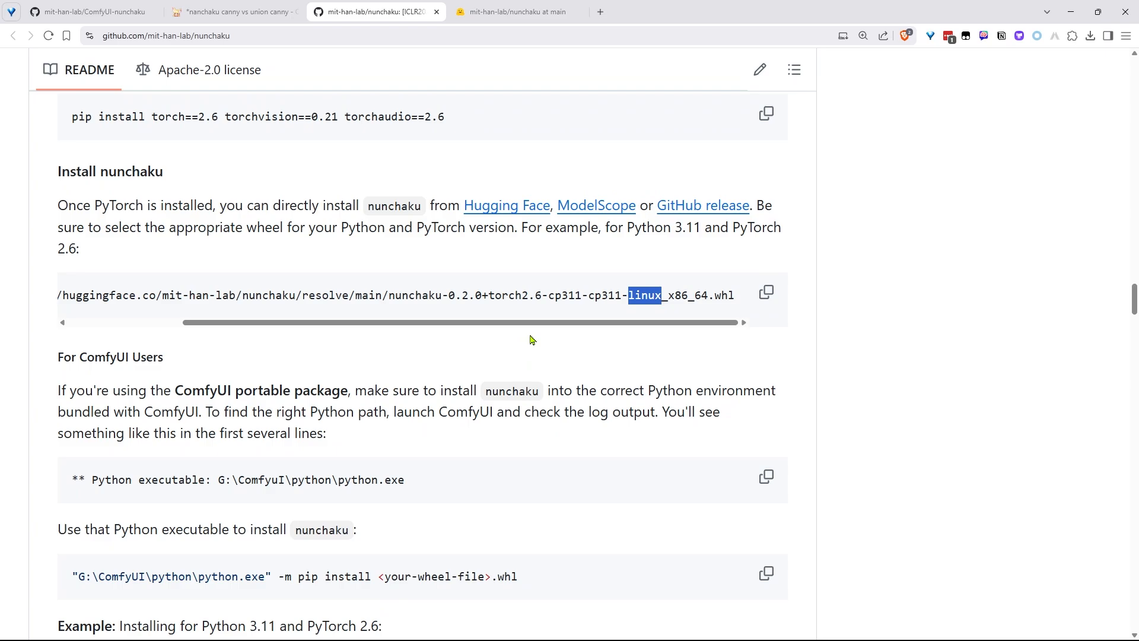
Highlight the 'For ComfyUI Users' sentence about using ComfyUI's portable Python environment.
scroll(down, 3)
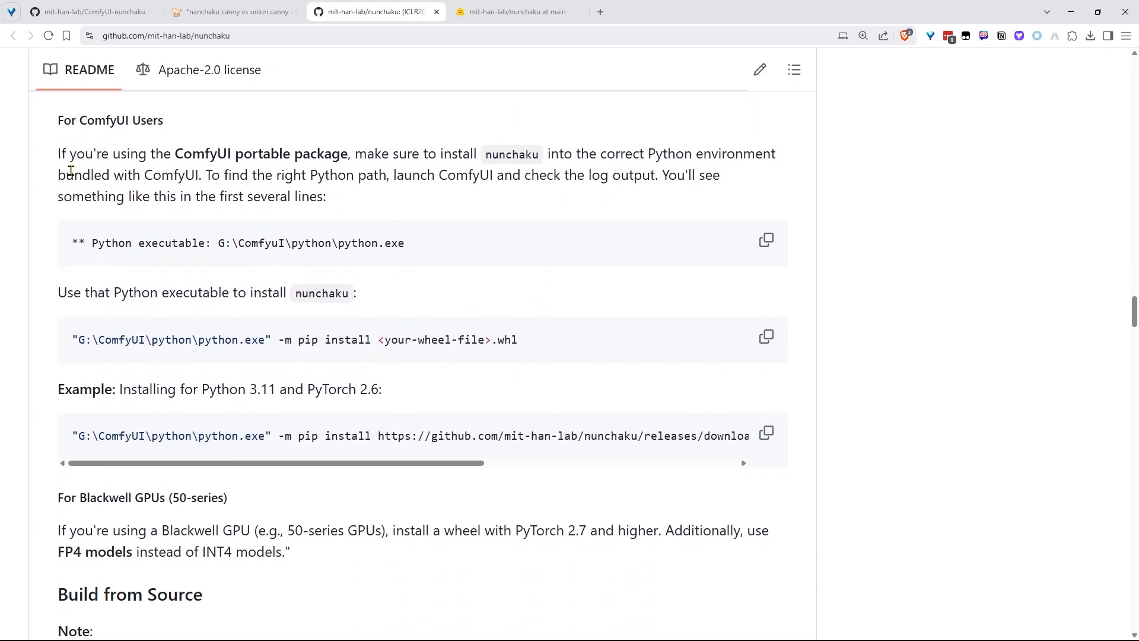
drag(57, 153, 527, 153)
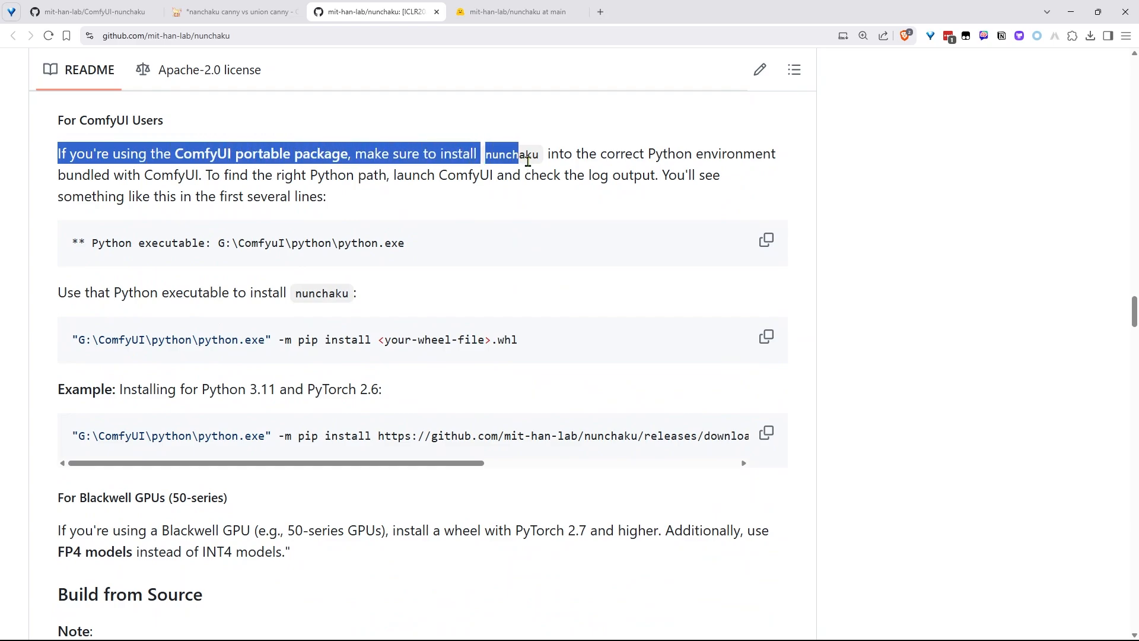
drag(526, 153, 755, 153)
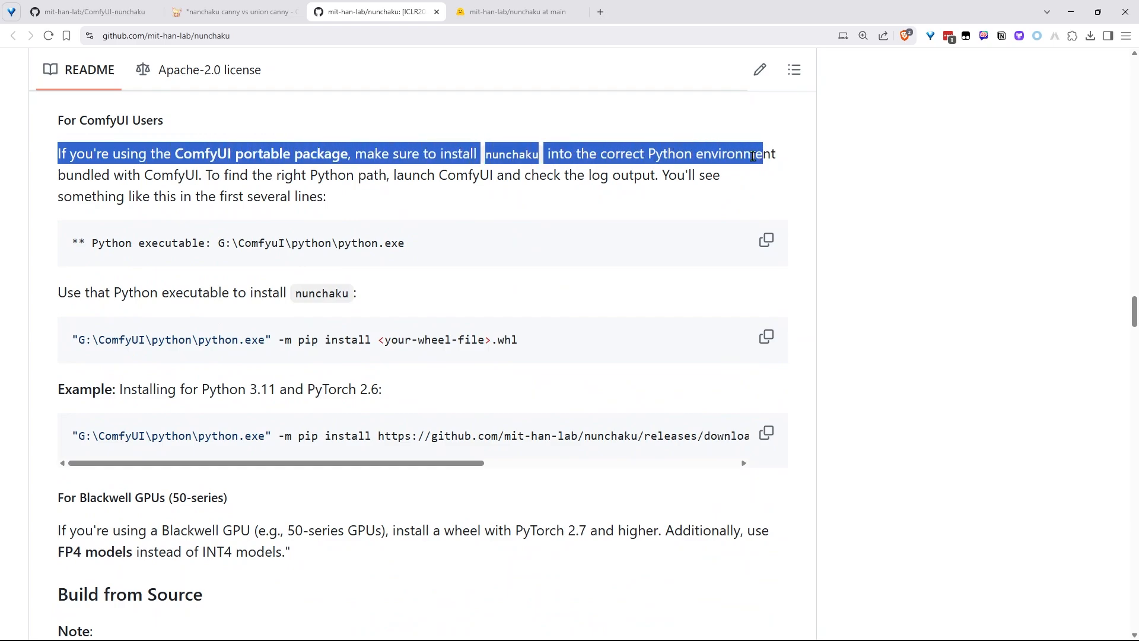
click(258, 196)
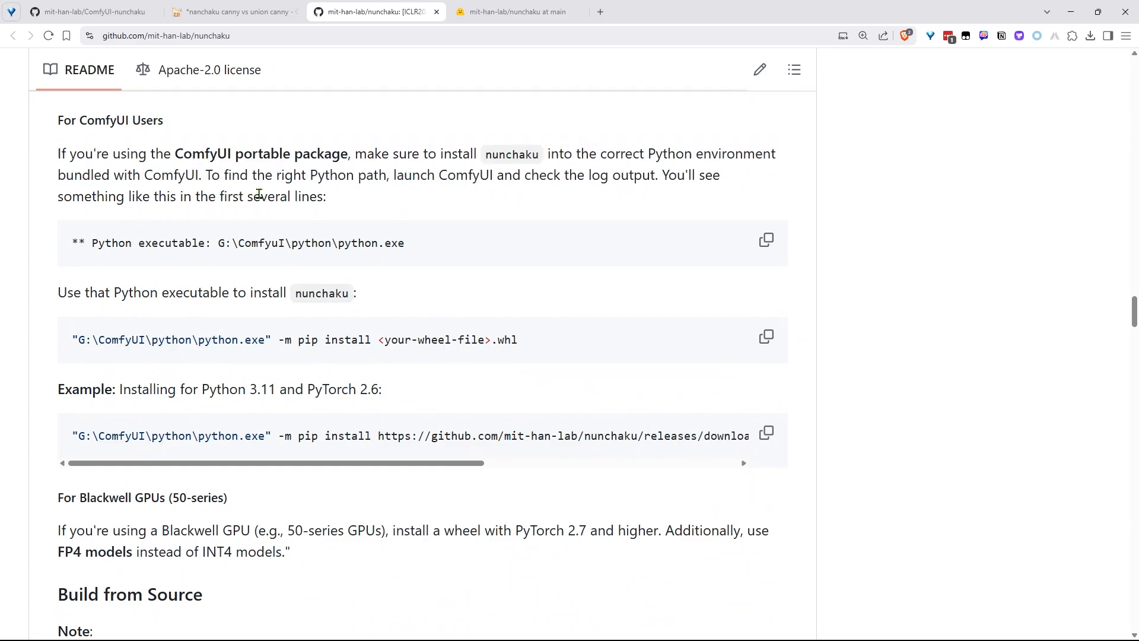
drag(207, 174, 438, 175)
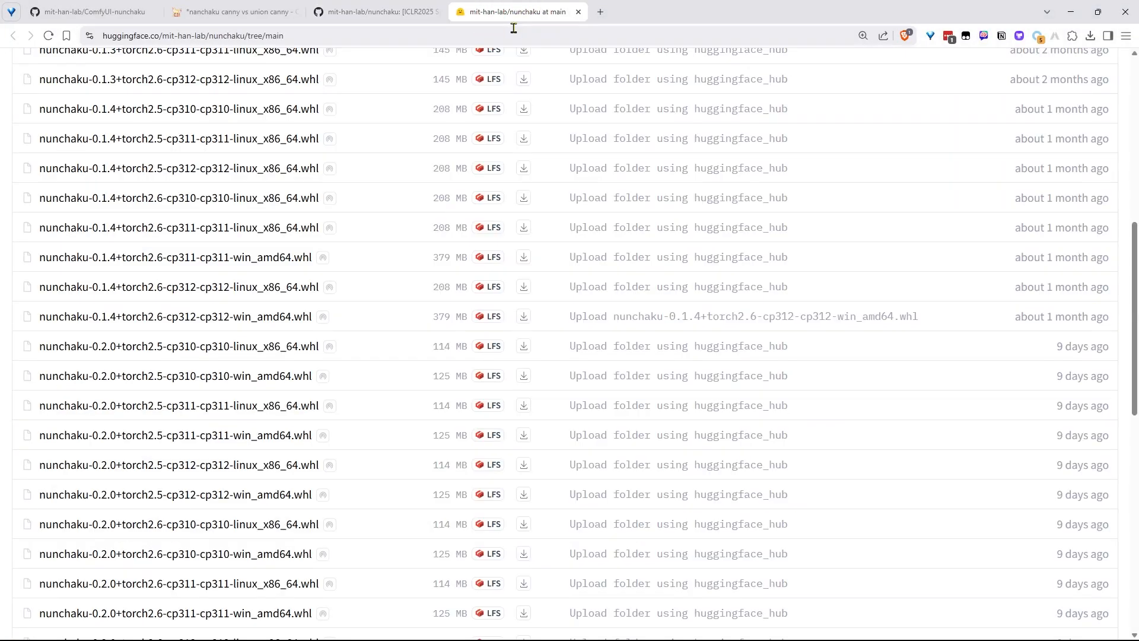
Pick a link option from the context menu of the cp311 win_amd64 wheel's download icon.
right_click(523, 257)
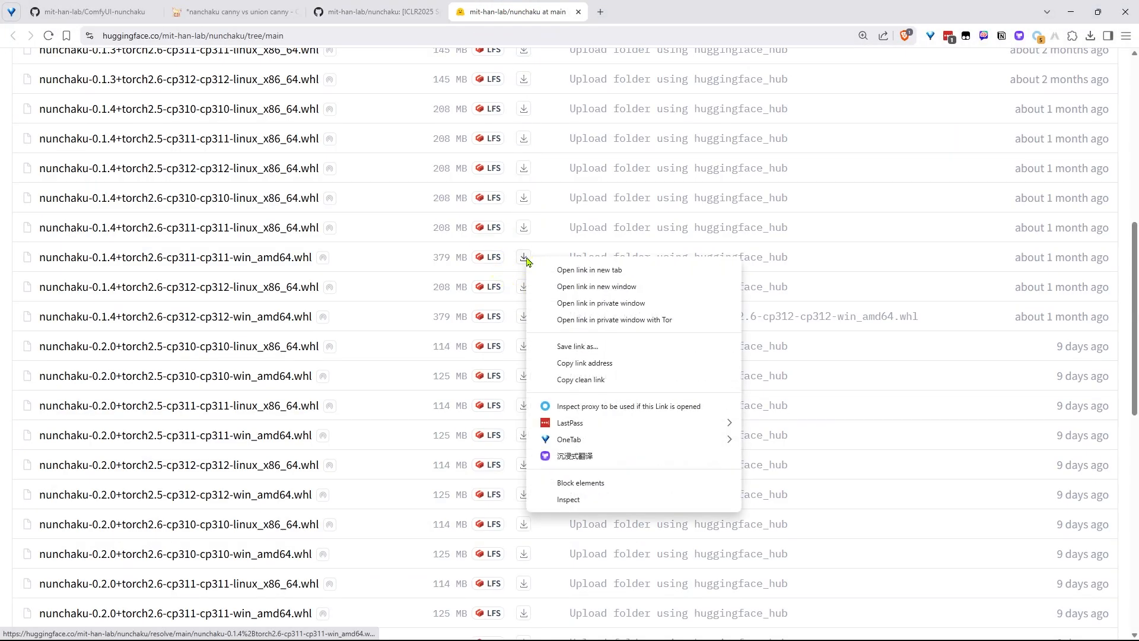
click(588, 367)
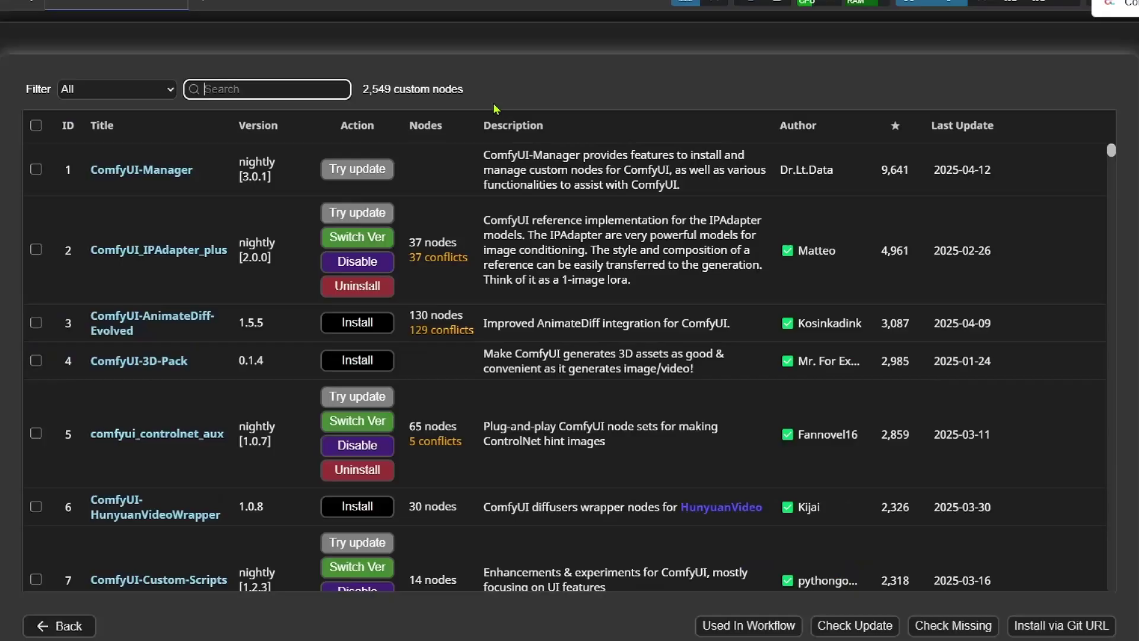
Search the Custom Nodes Manager for 'nunchaku'.
text(n)
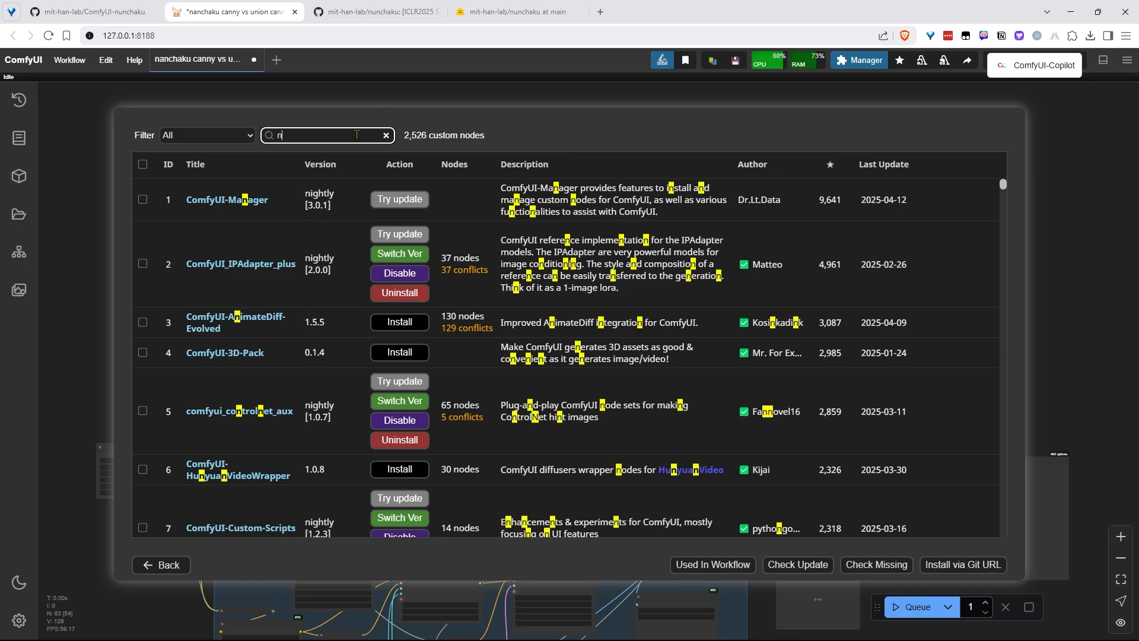
text(unchaku)
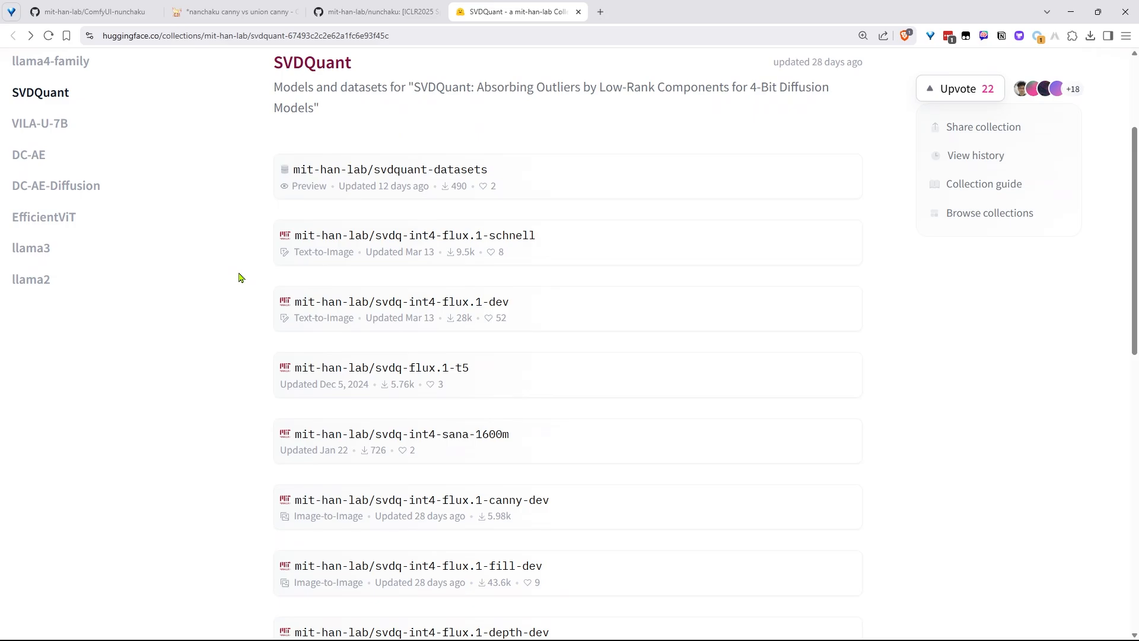
Scroll through the SVDQuant collection, then open mit-han-lab/svdq-int4-flux.1-dev.
scroll(down, 3)
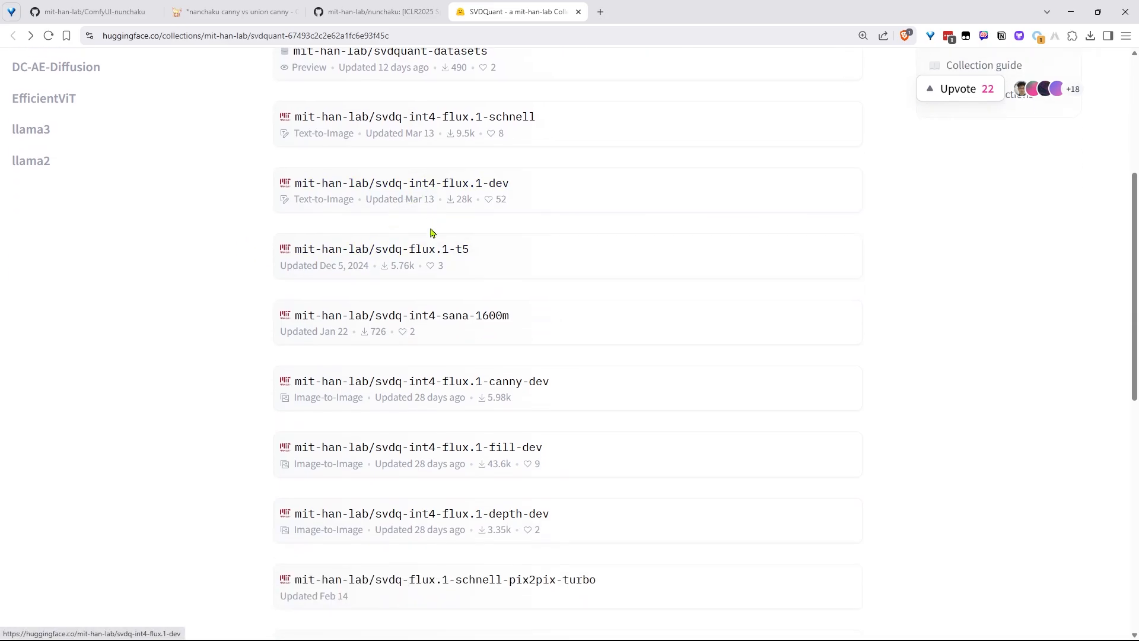
scroll(down, 3)
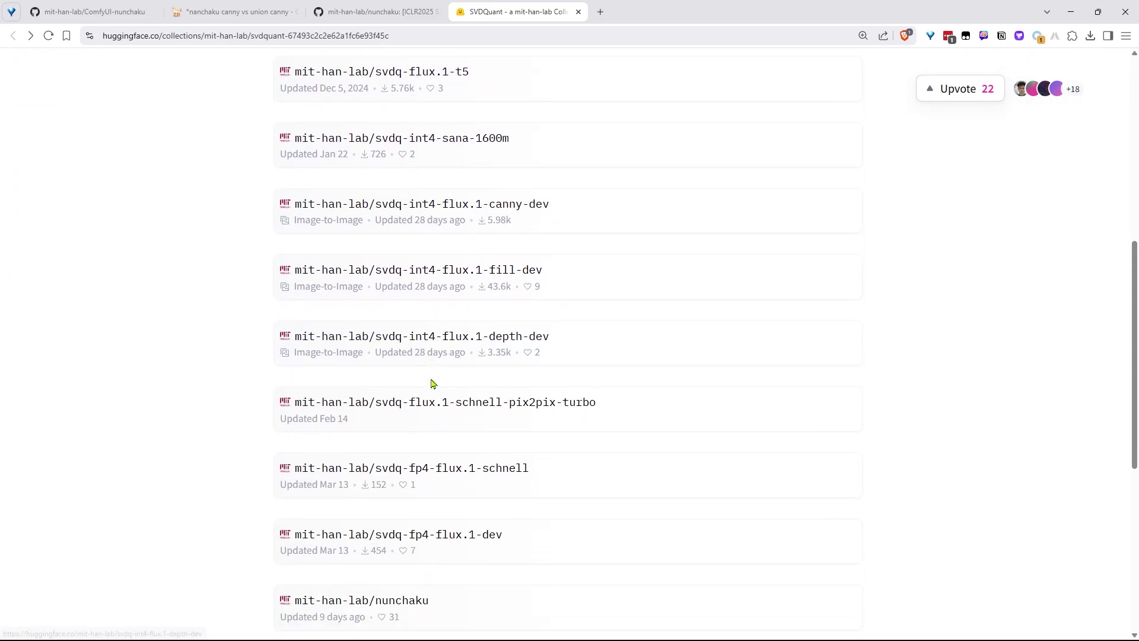
scroll(down, 3)
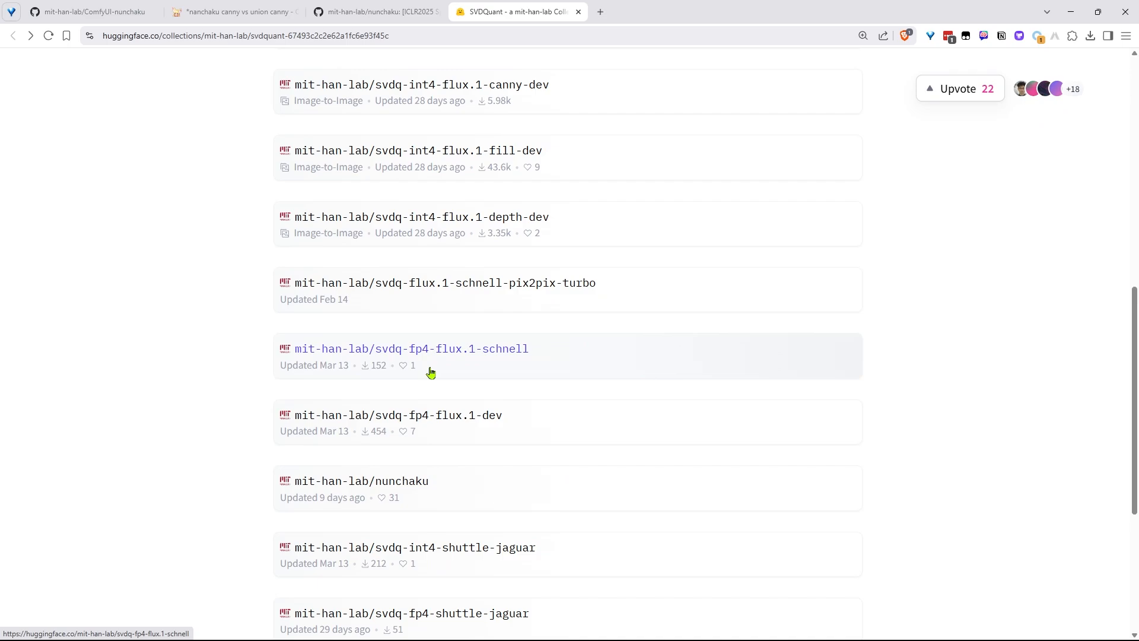
scroll(up, 3)
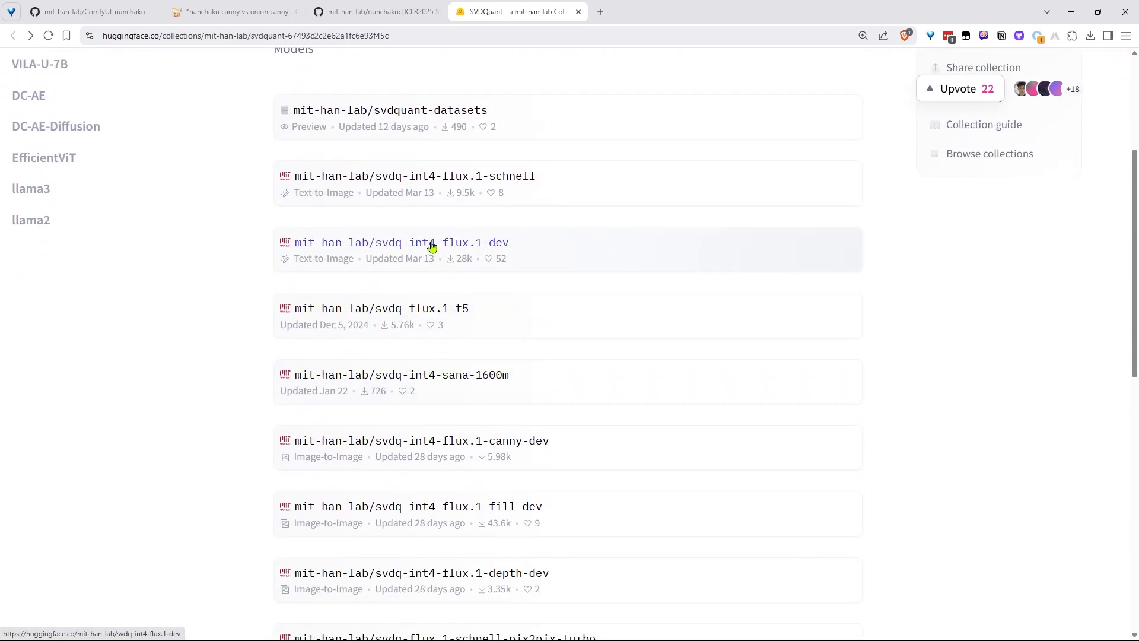
click(401, 243)
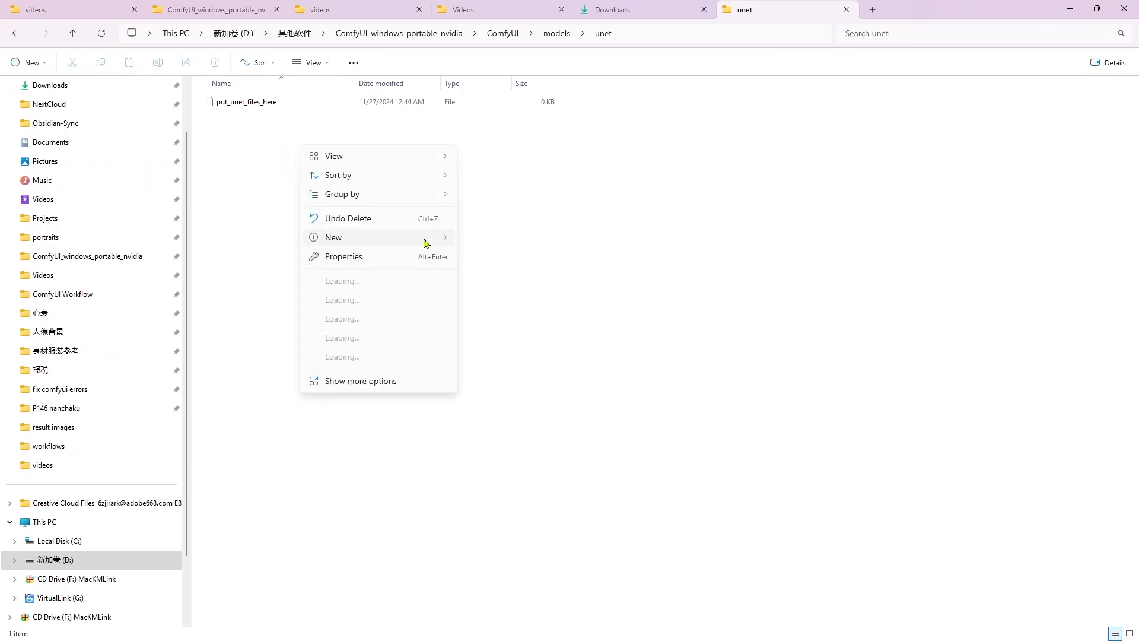
Right-click empty space in models\unet to start creating a new item.
click(332, 237)
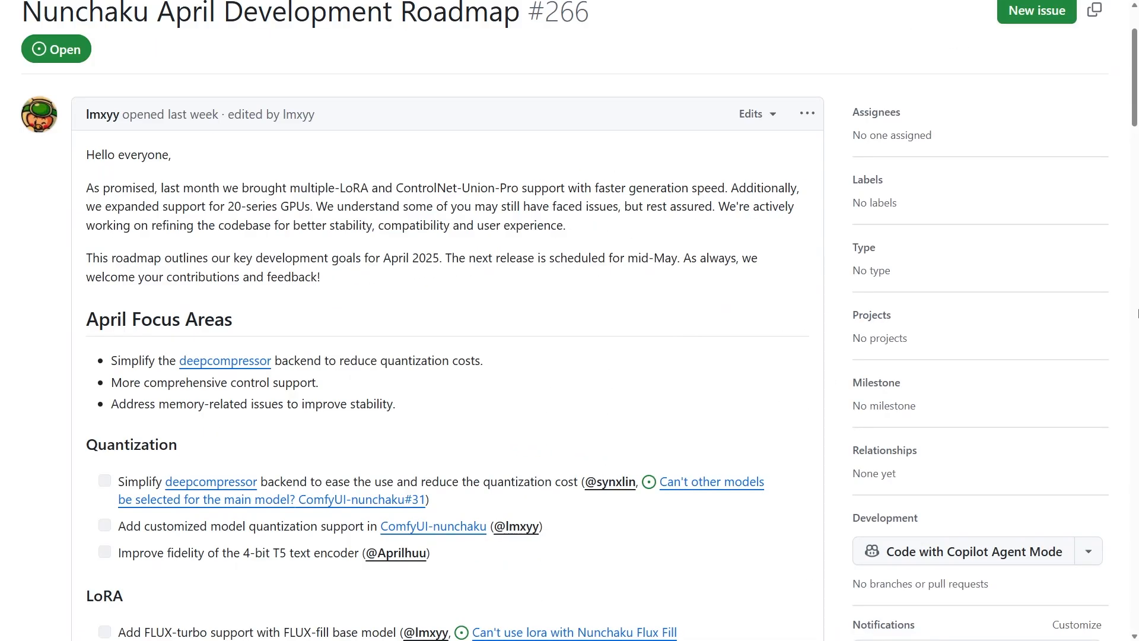
Read down roadmap issue #266 to its Wan2.1 and 8-bit plans and the comments.
scroll(down, 3)
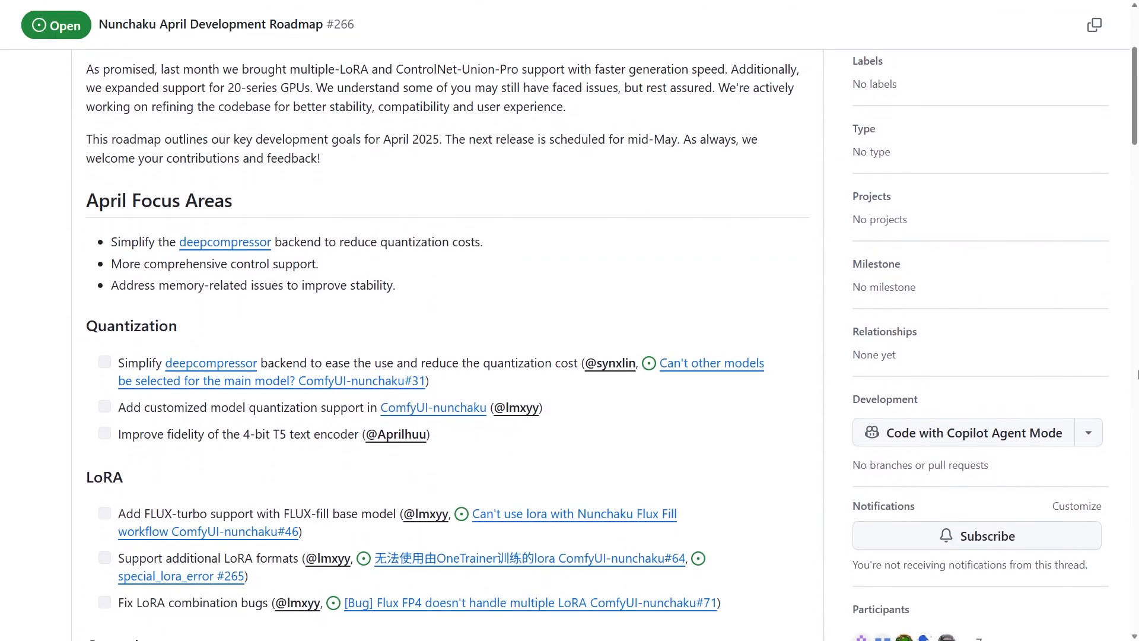
scroll(down, 3)
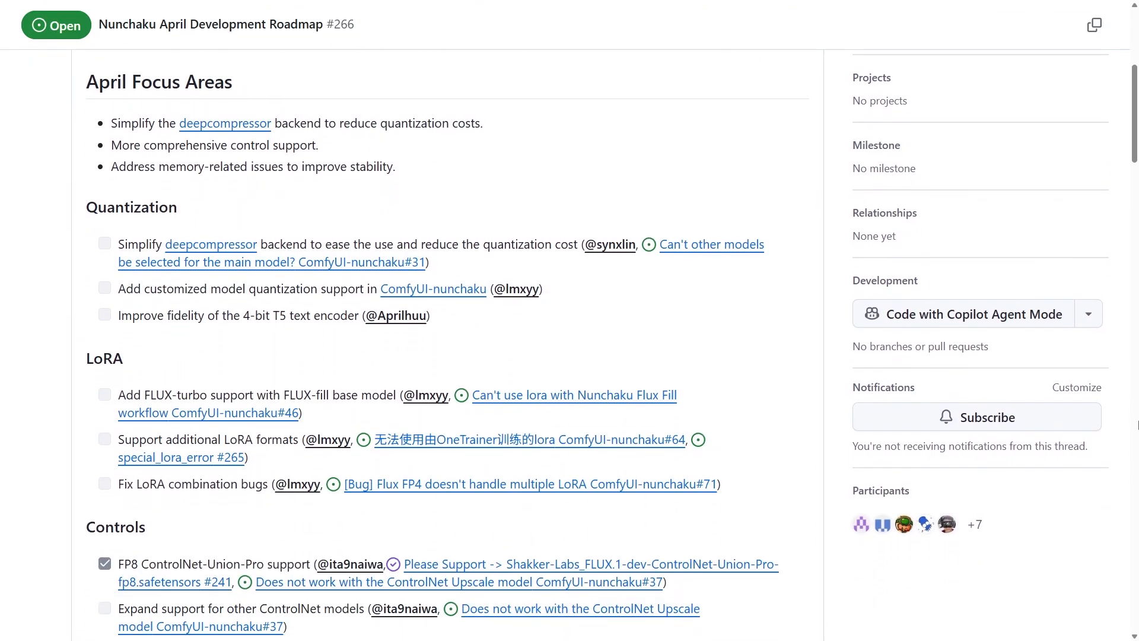
scroll(down, 3)
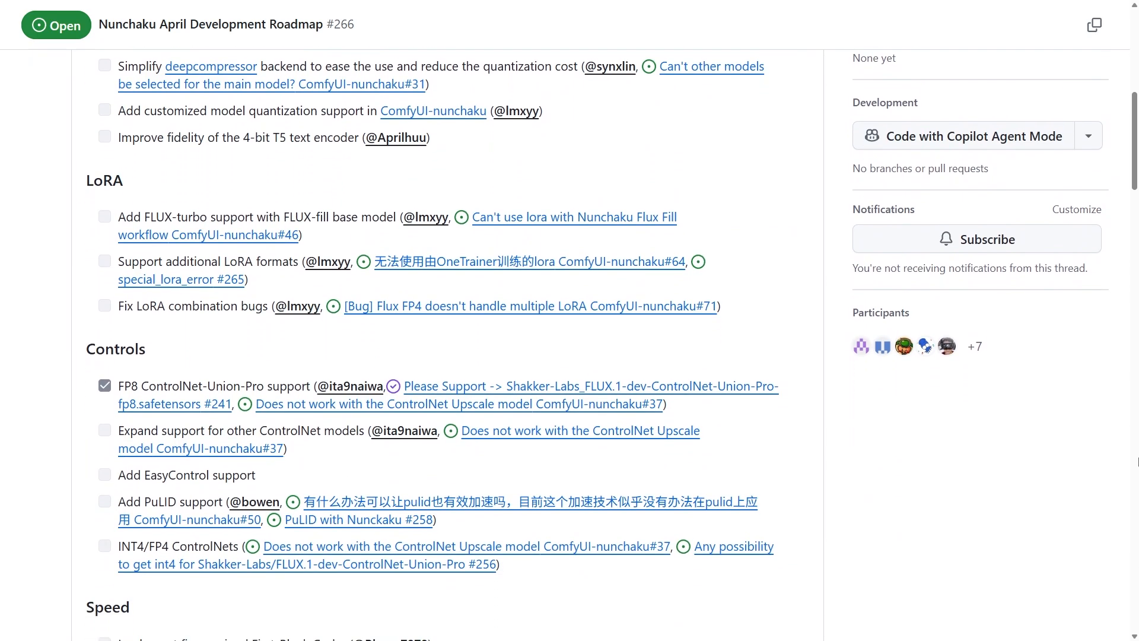
scroll(down, 3)
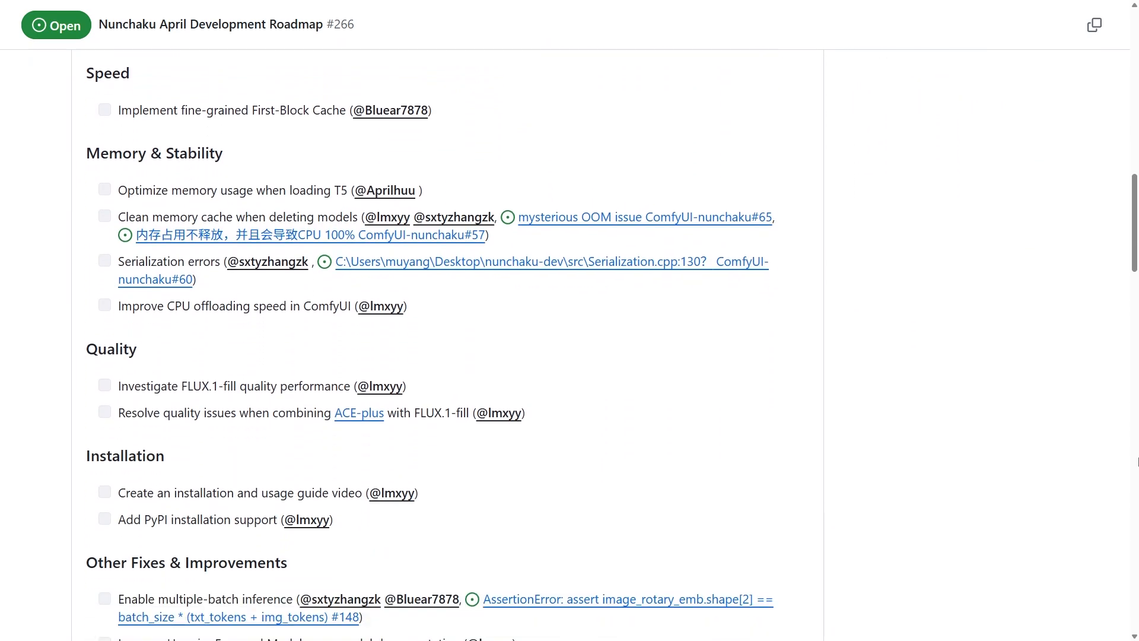
scroll(down, 3)
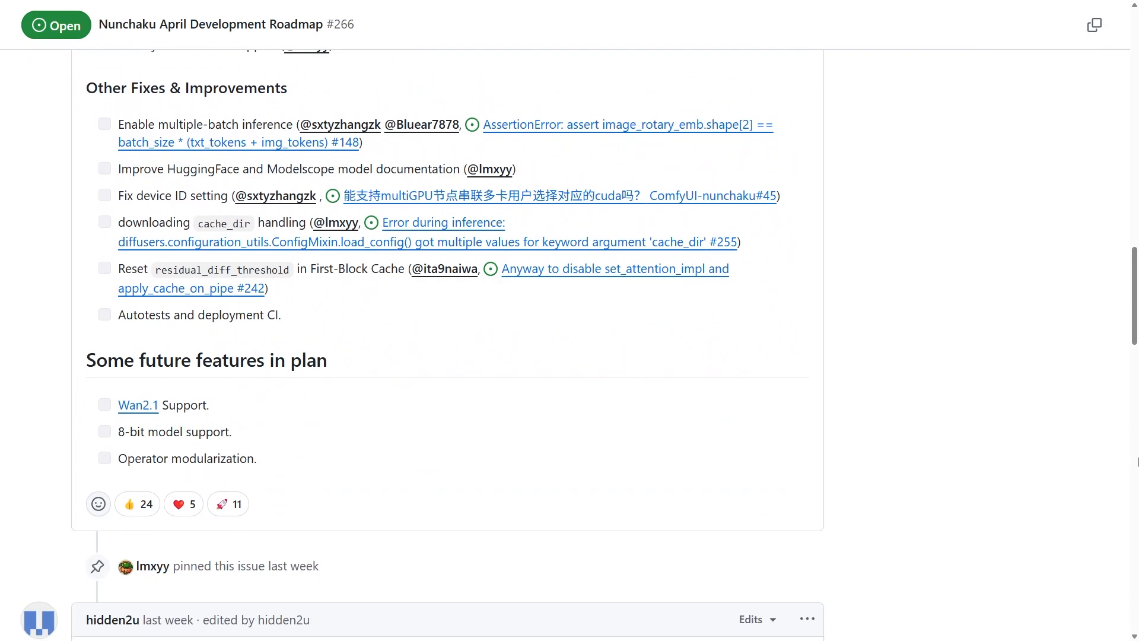
scroll(down, 3)
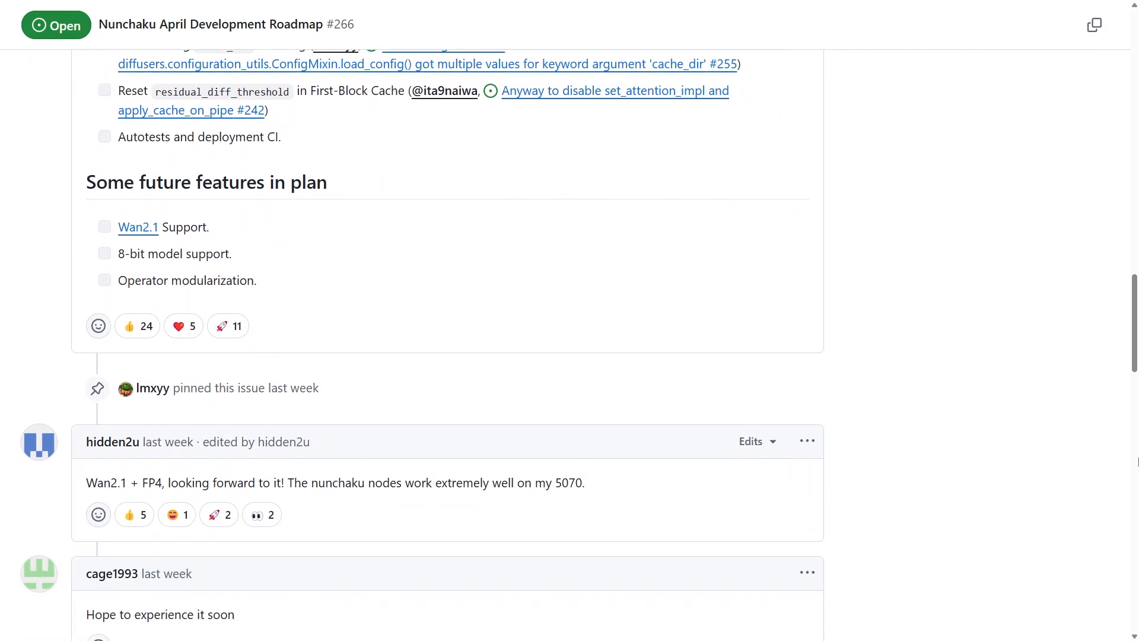